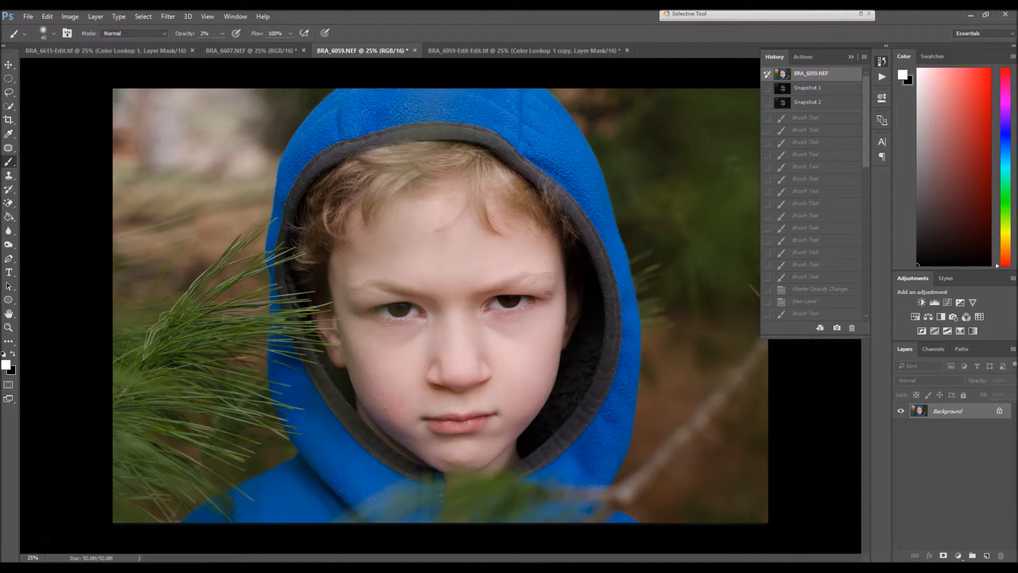
Preview the edited snapshot, then revert the portrait to its original unedited photo
click(808, 102)
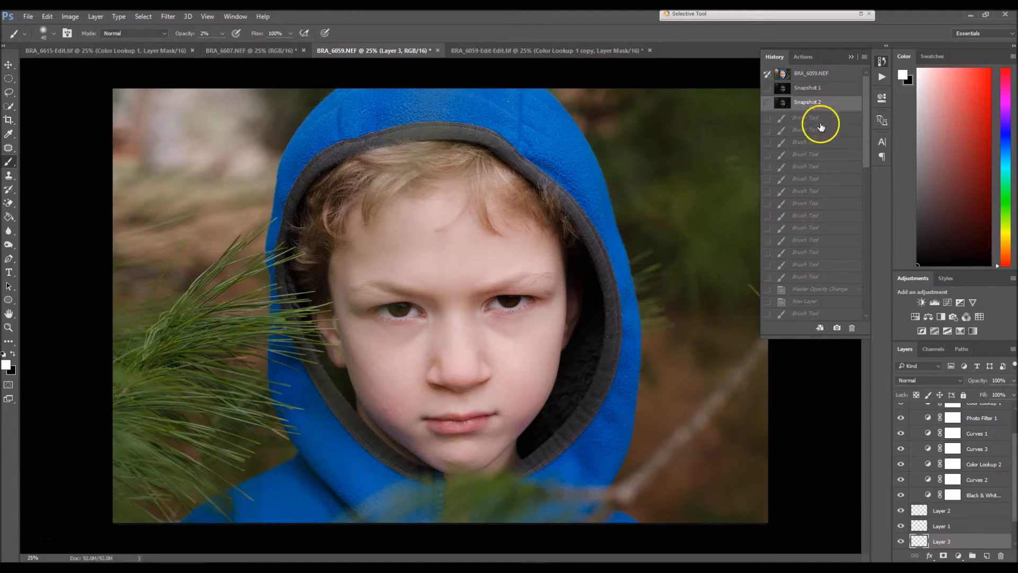
click(807, 102)
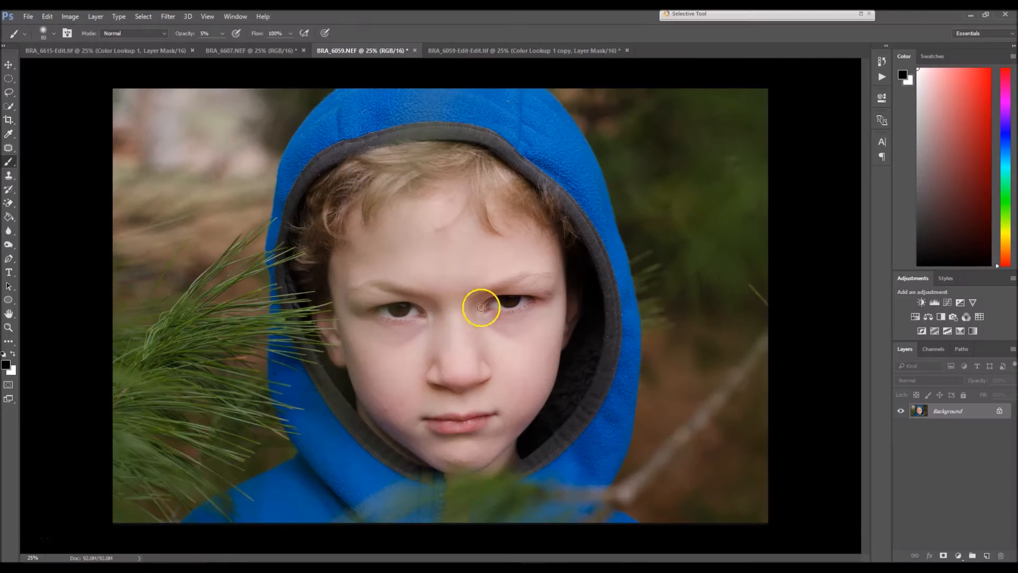
mouse_move(772, 333)
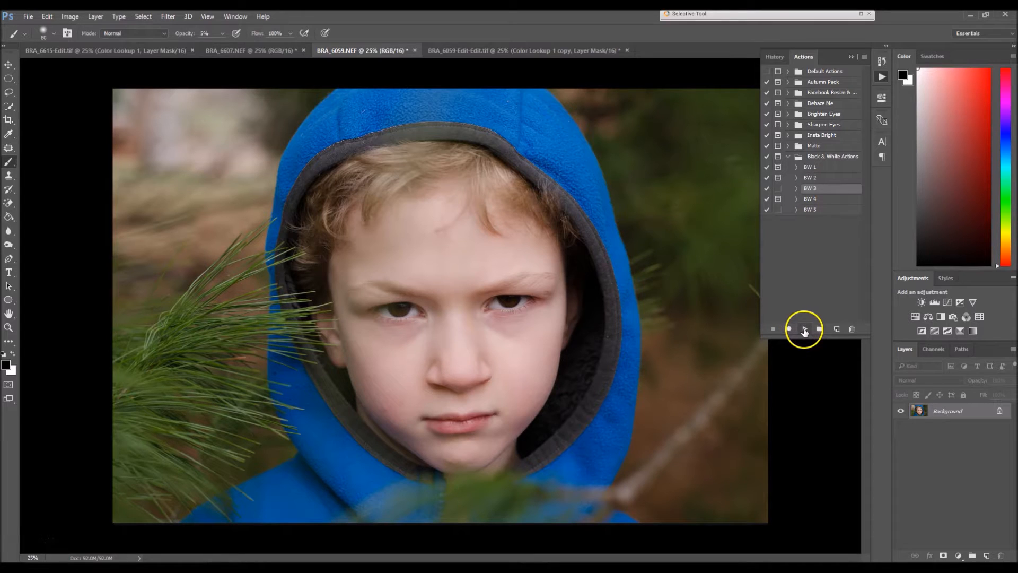
Run the BW 3 action and expand the resulting Black & White 3 layer group
click(804, 329)
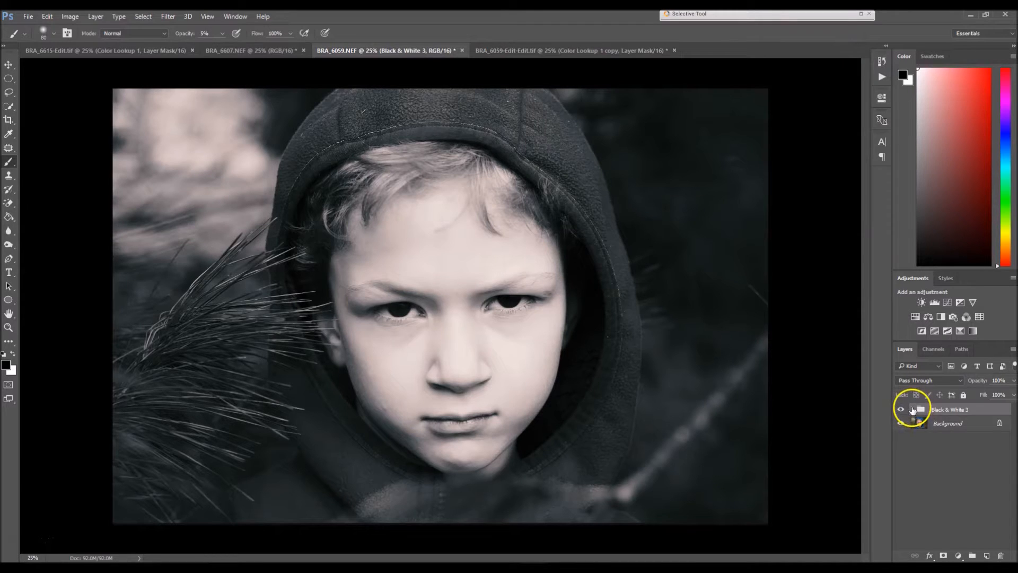
click(913, 409)
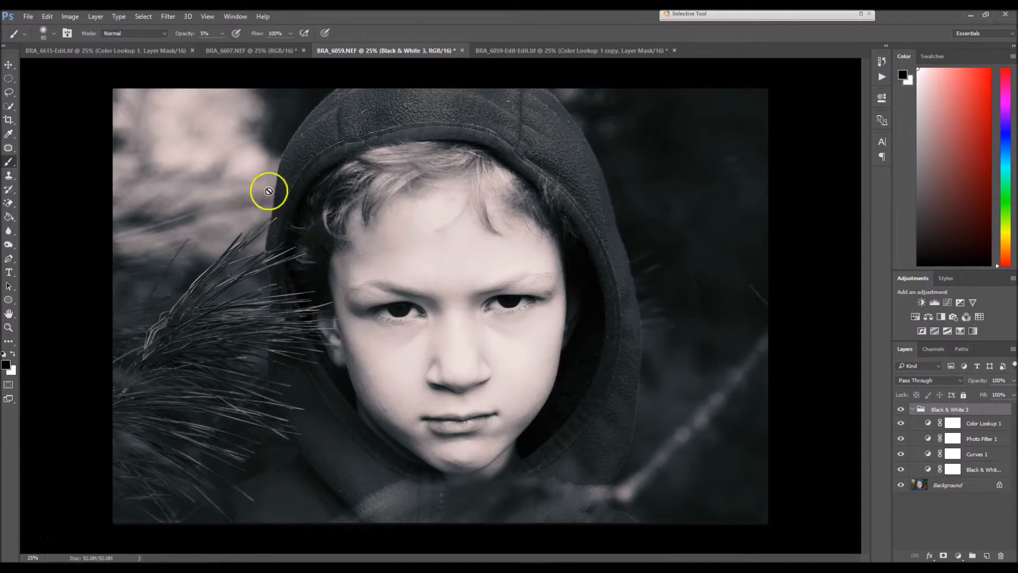
mouse_move(749, 411)
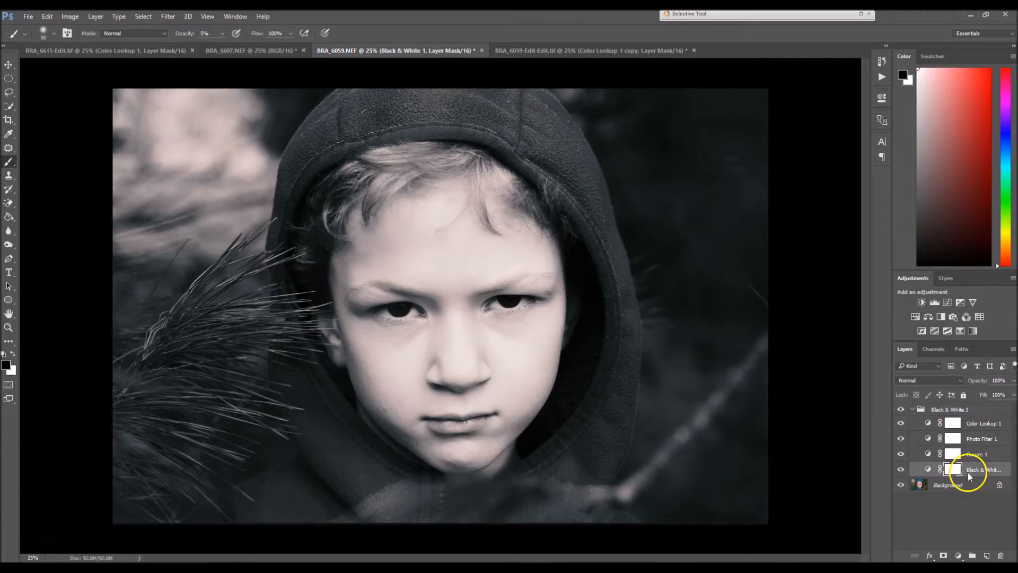
Add a Curves adjustment and pull its shadow and upper points down to darken
click(947, 303)
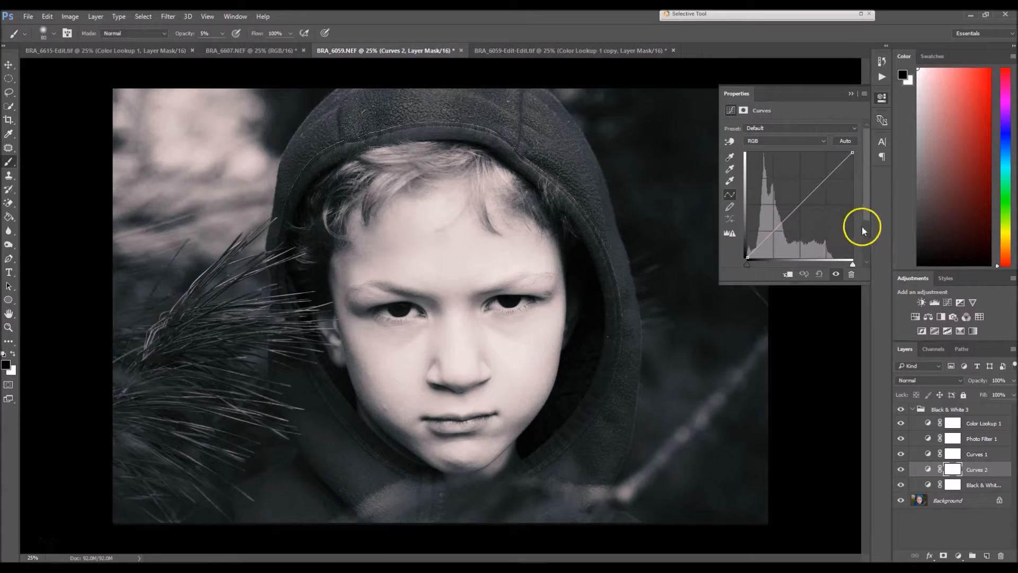
drag(862, 231, 774, 231)
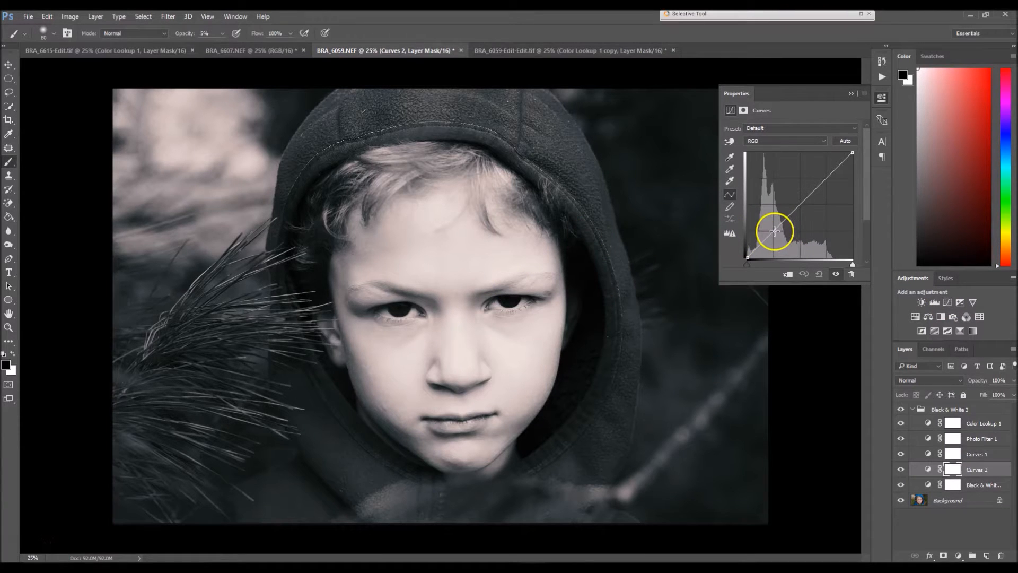
drag(774, 231, 772, 243)
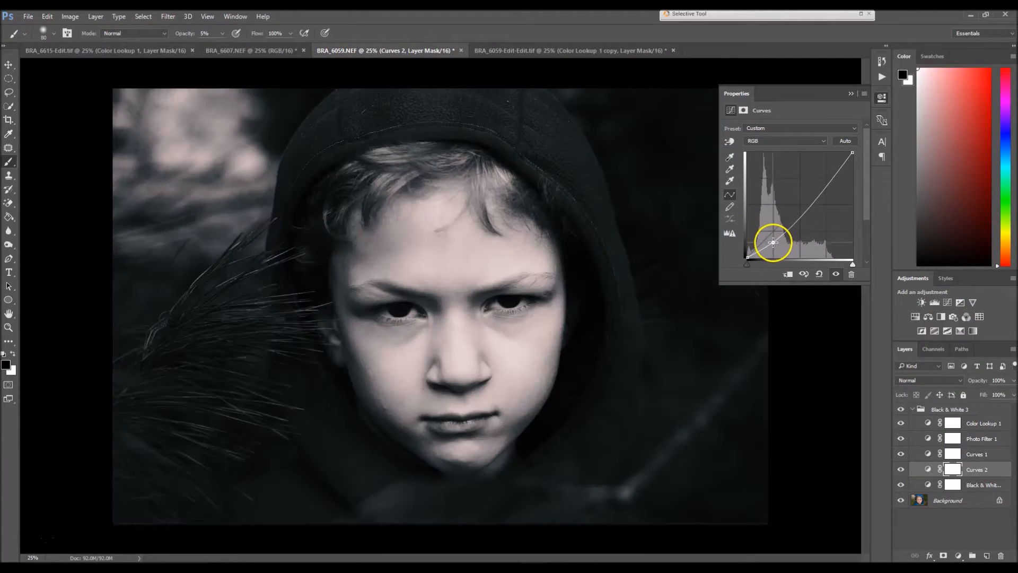
drag(772, 242, 774, 246)
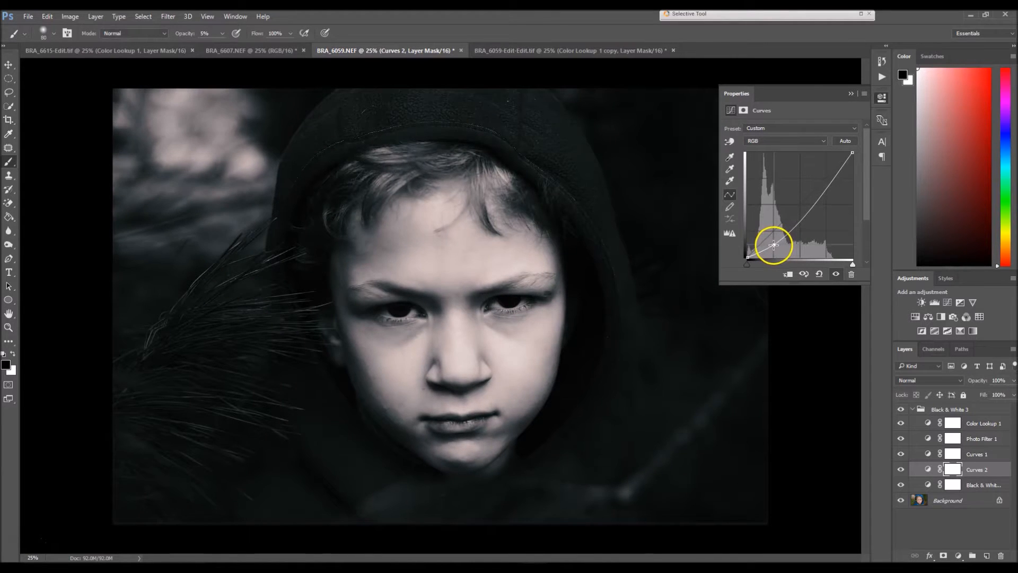
drag(773, 246, 825, 188)
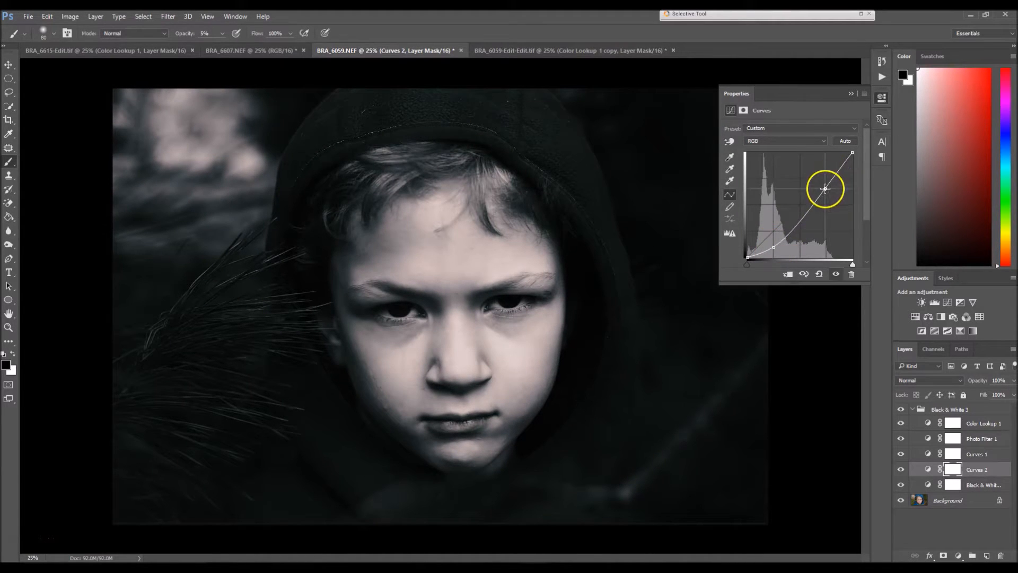
drag(825, 188, 828, 202)
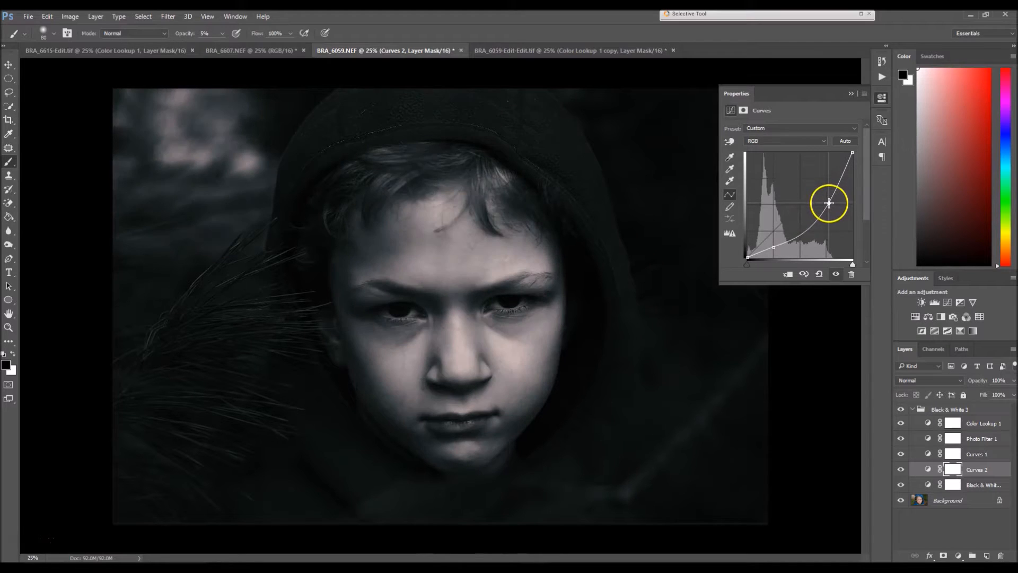
drag(828, 203, 829, 203)
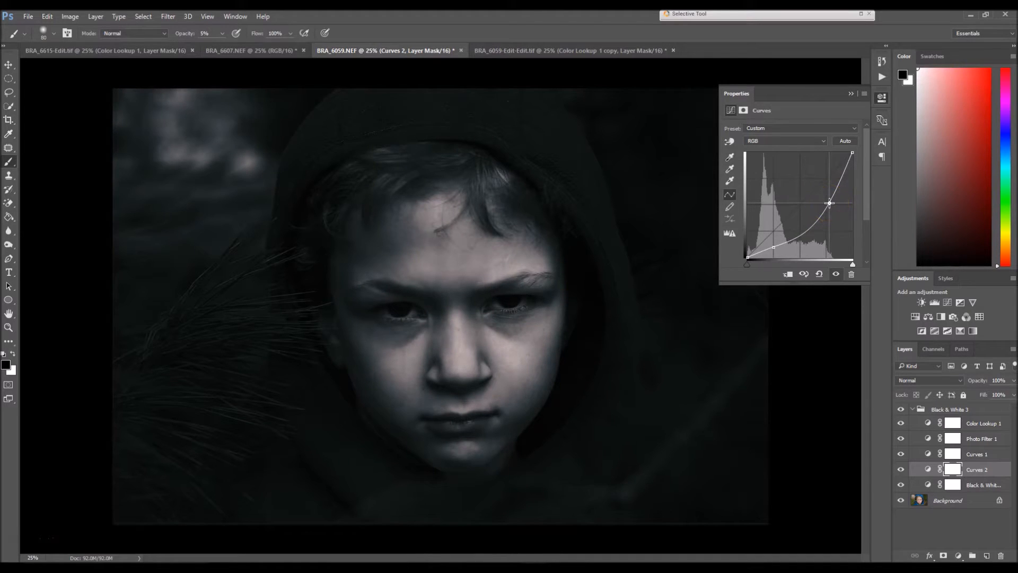
drag(830, 203, 828, 205)
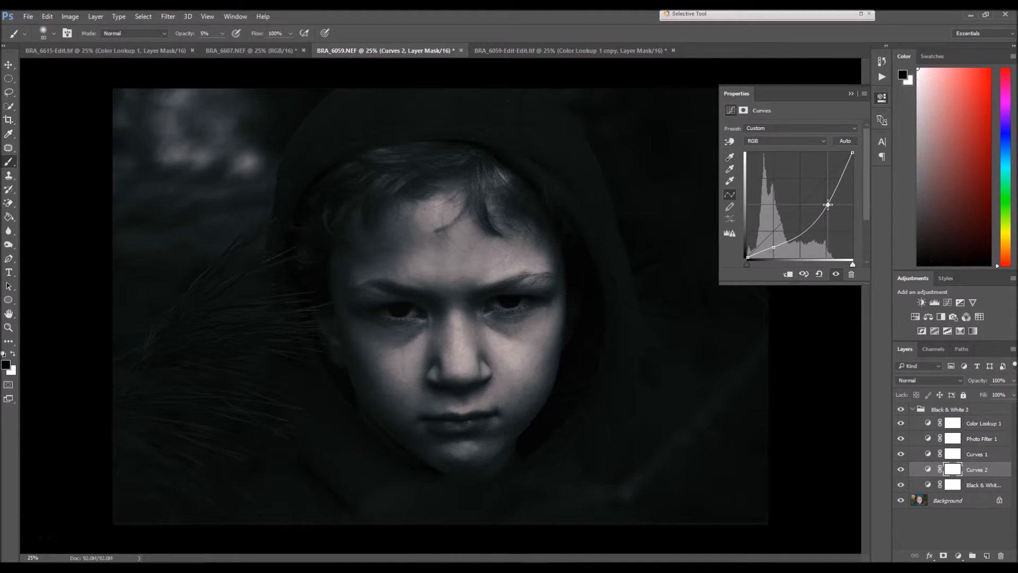
drag(828, 205, 828, 208)
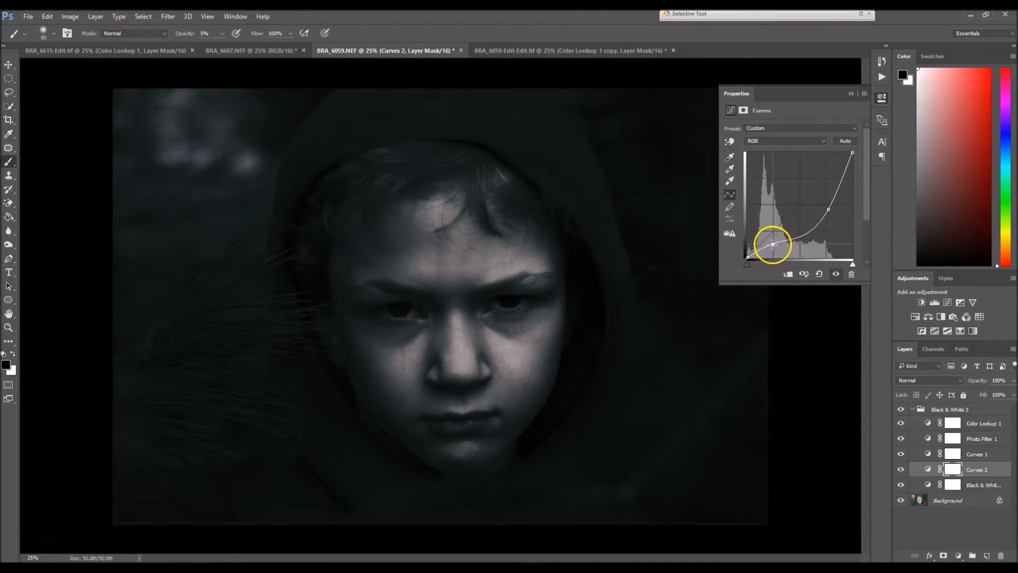
Refine the curve's shadow and highlight points, then close the Curves properties
drag(771, 244, 766, 249)
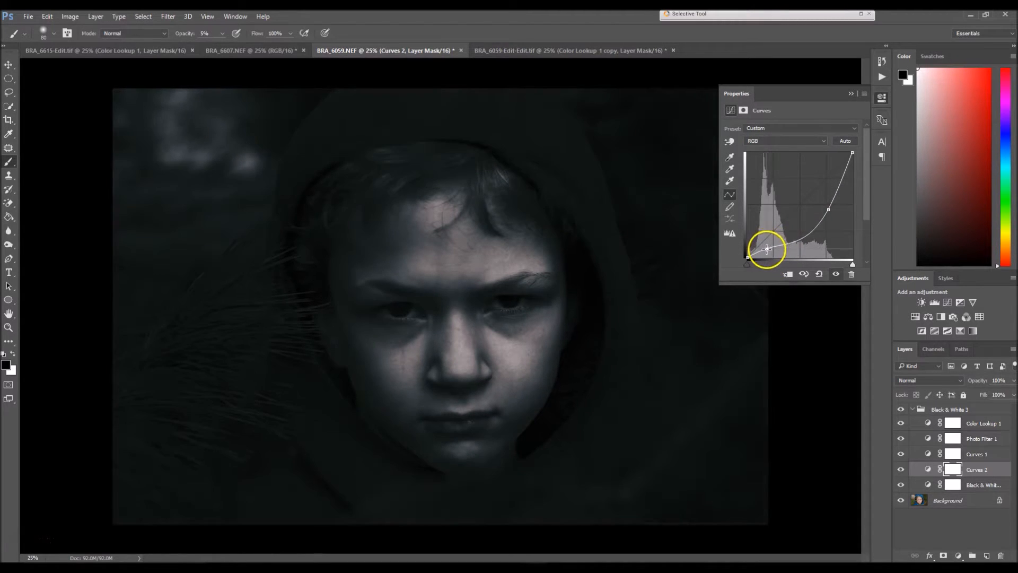
drag(766, 249, 766, 252)
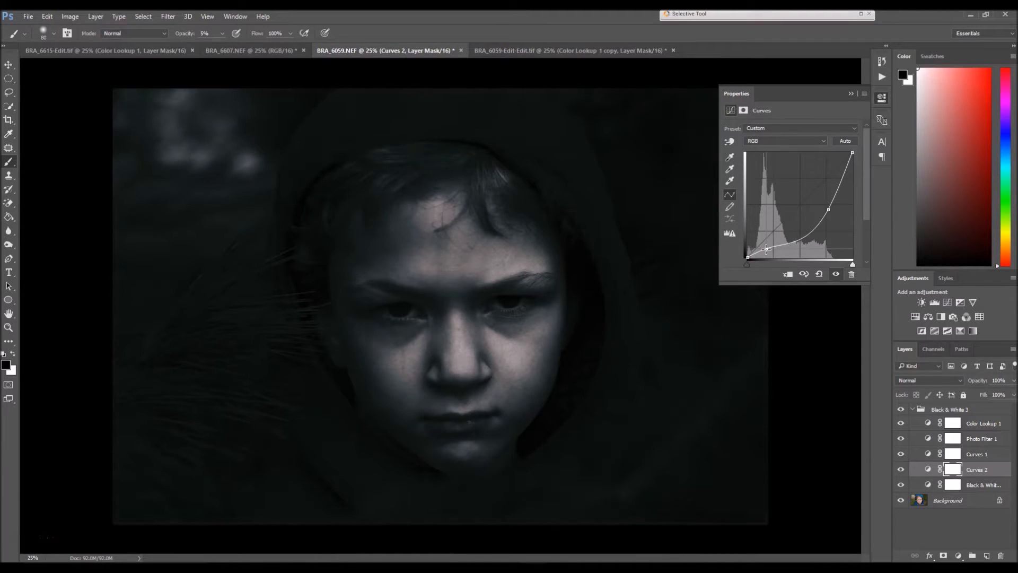
drag(766, 248, 829, 208)
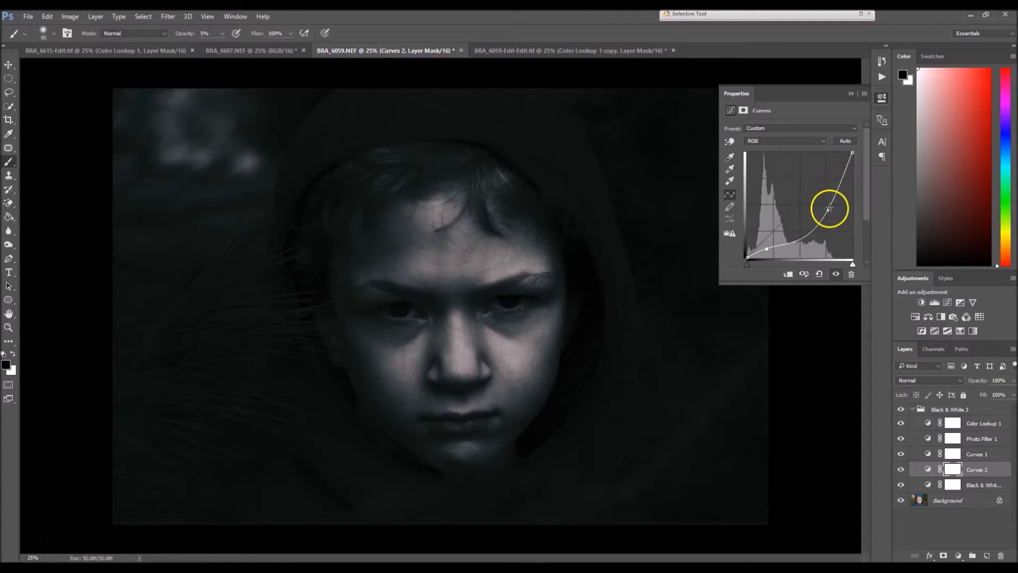
drag(829, 208, 830, 203)
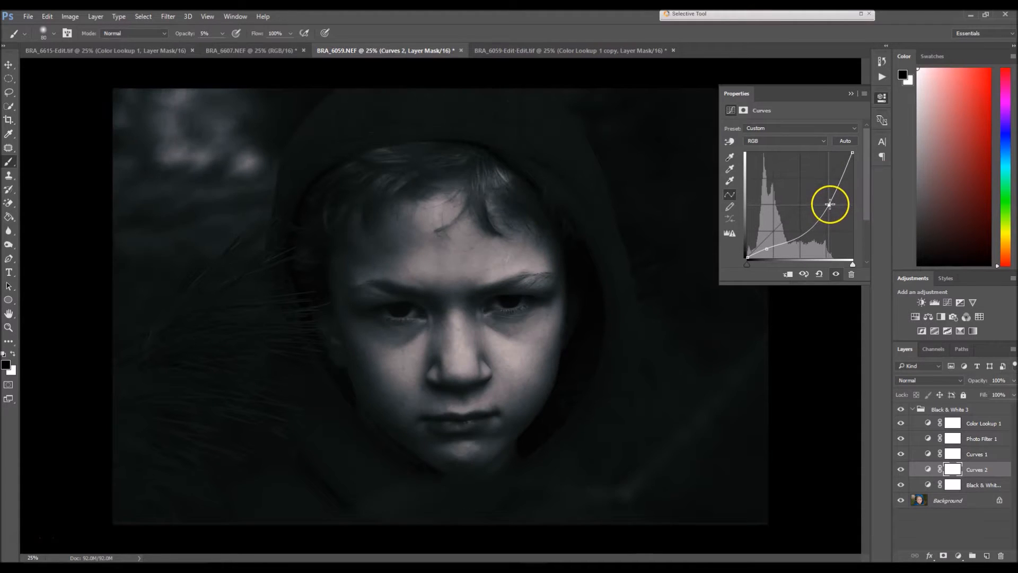
drag(829, 204, 830, 208)
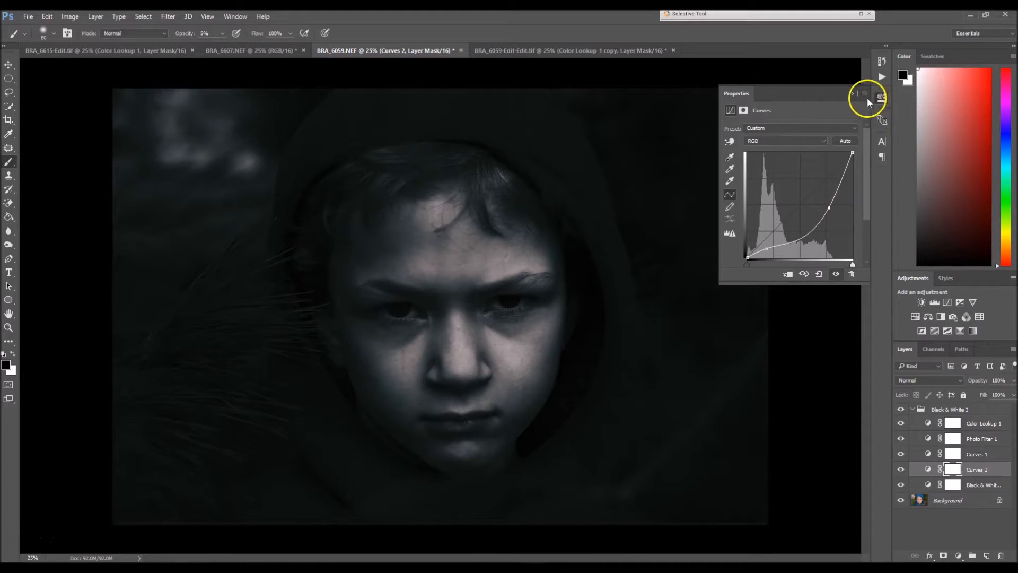
click(866, 101)
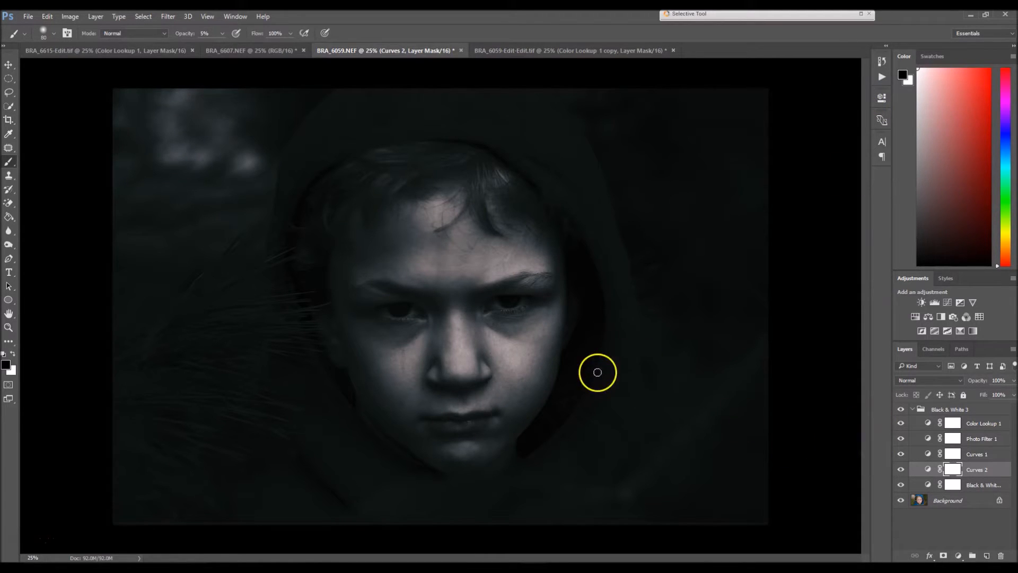
mouse_move(361, 188)
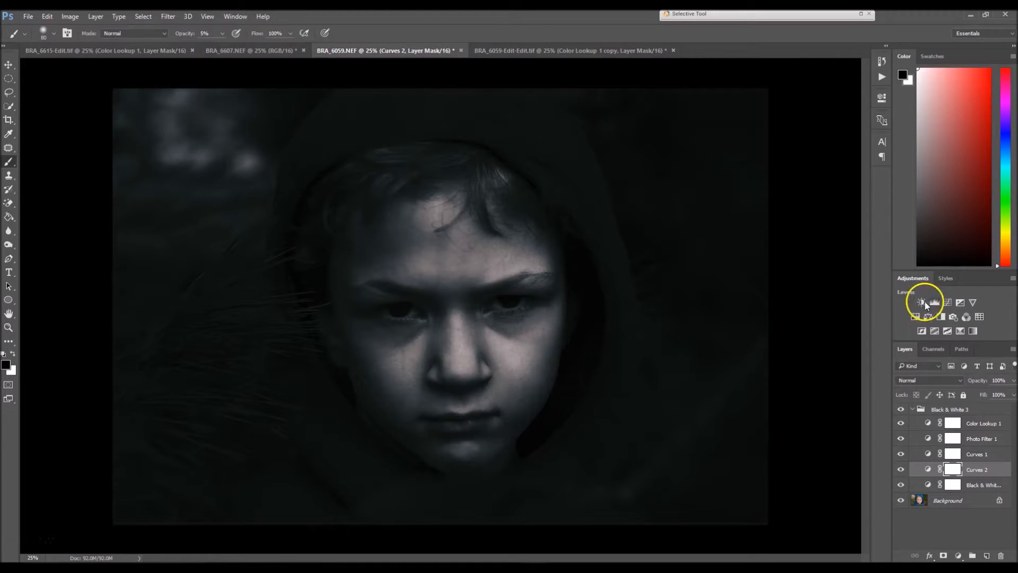
Add a second Curves layer with one upper-tone point lifted slightly
click(921, 302)
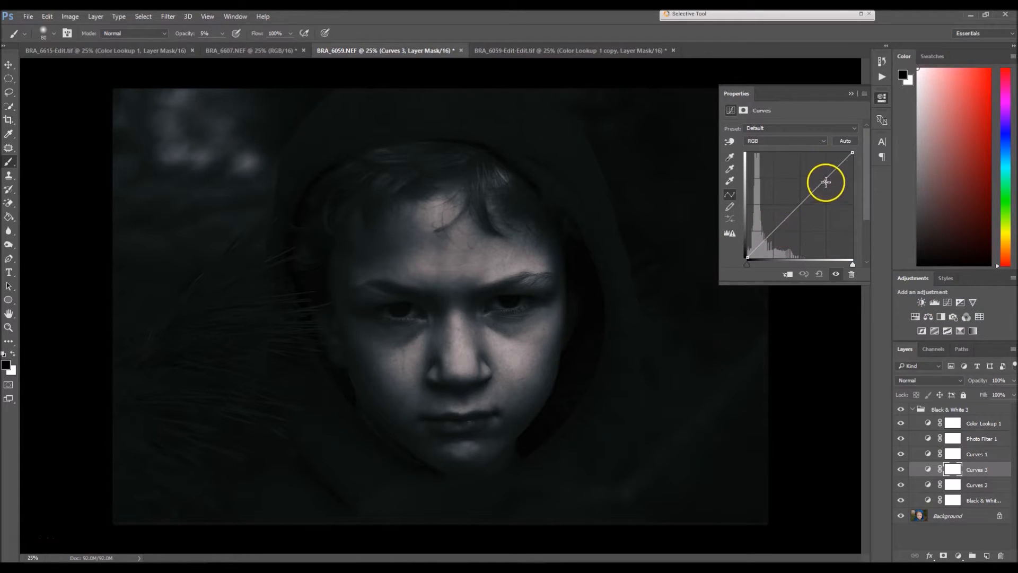
drag(824, 183, 827, 177)
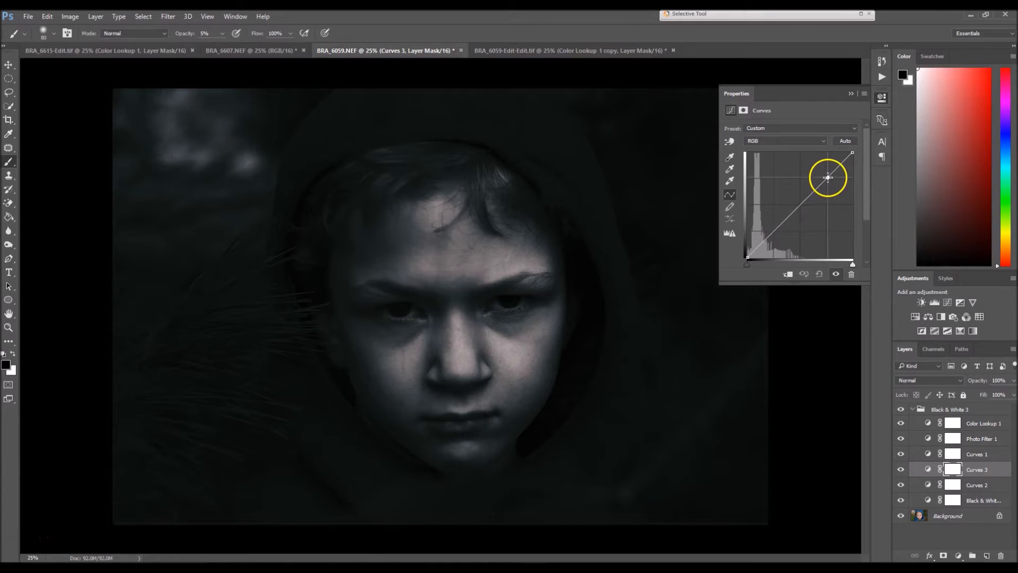
drag(828, 177, 828, 175)
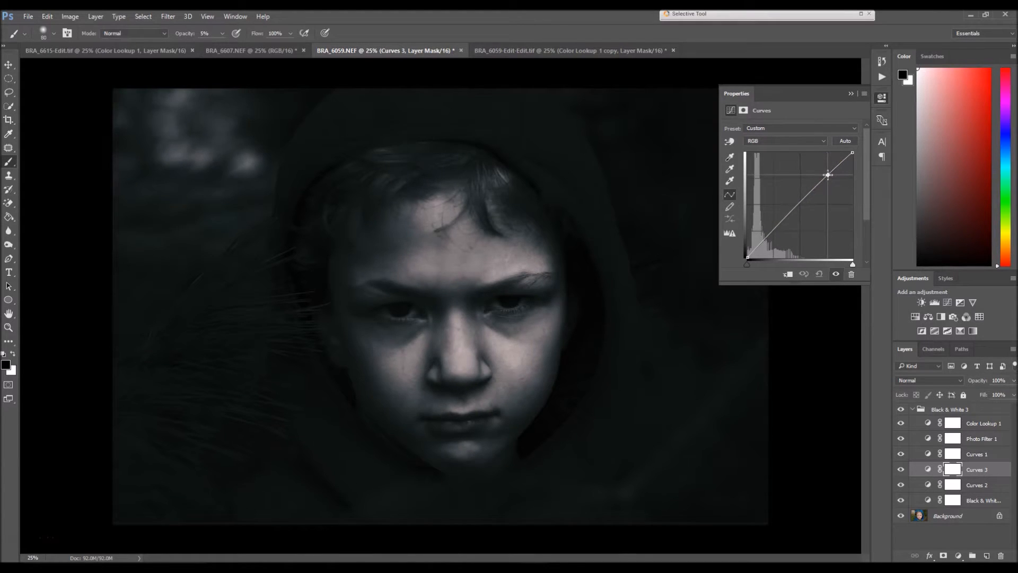
drag(827, 174, 826, 177)
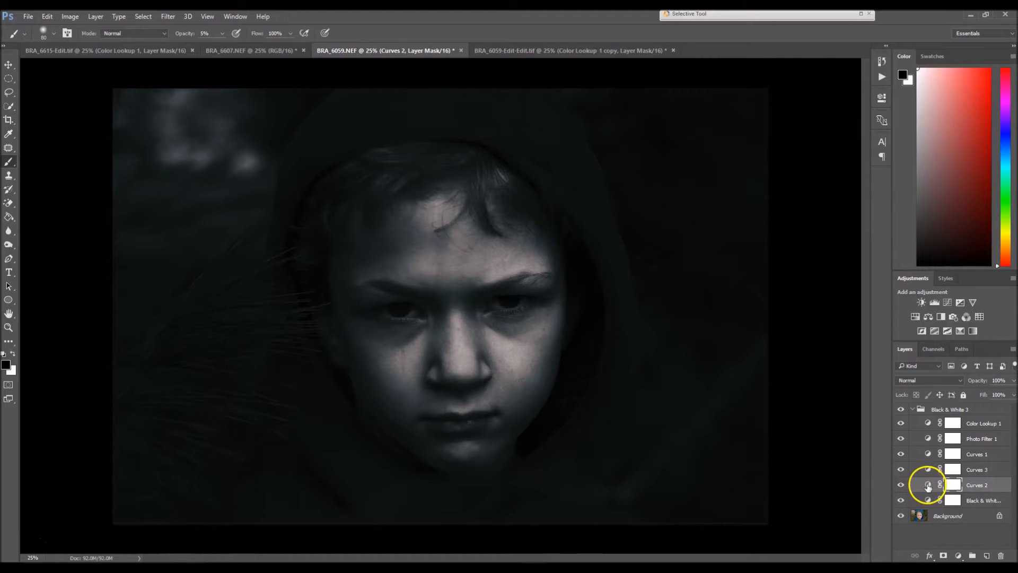
Reopen Curves 2 and form an S-curve with a shadow point and a fine-tuned upper point
double_click(952, 484)
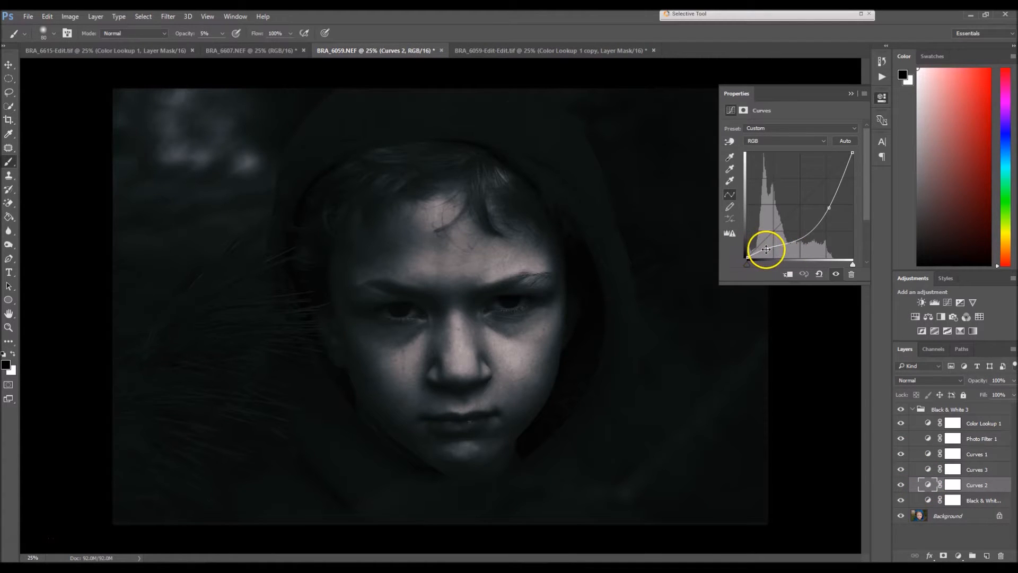
drag(766, 250, 764, 249)
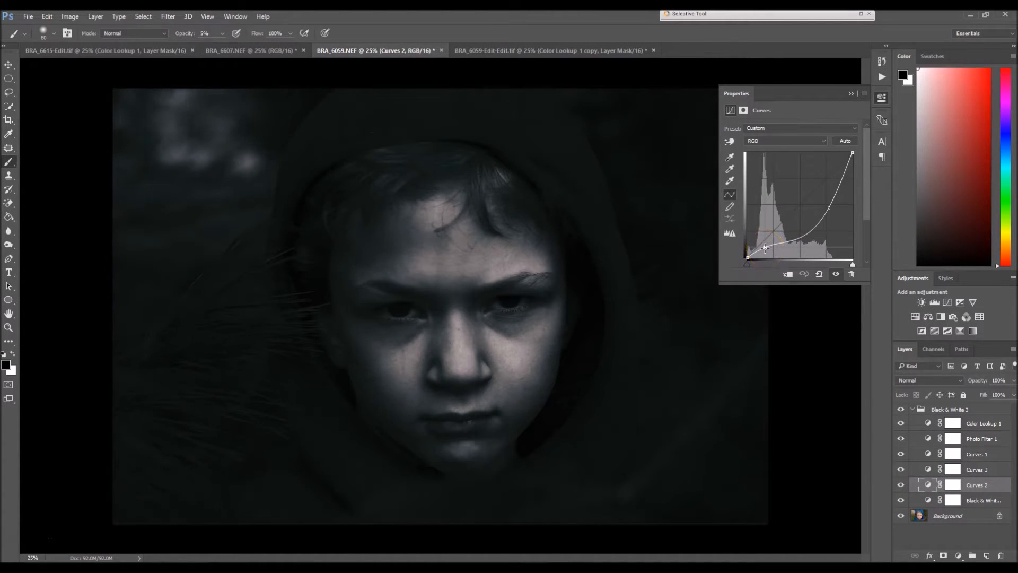
drag(764, 248, 831, 201)
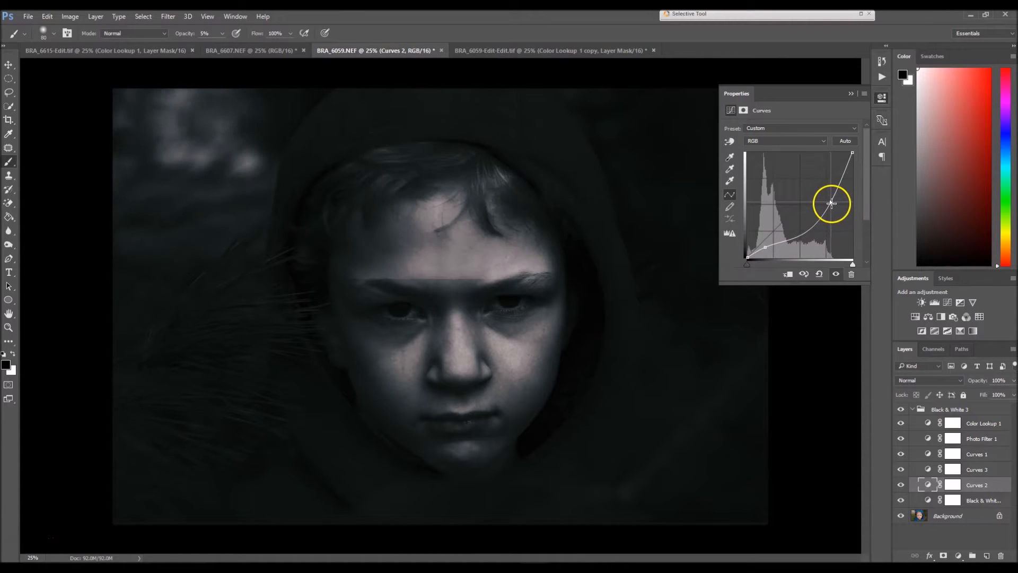
drag(831, 199, 832, 205)
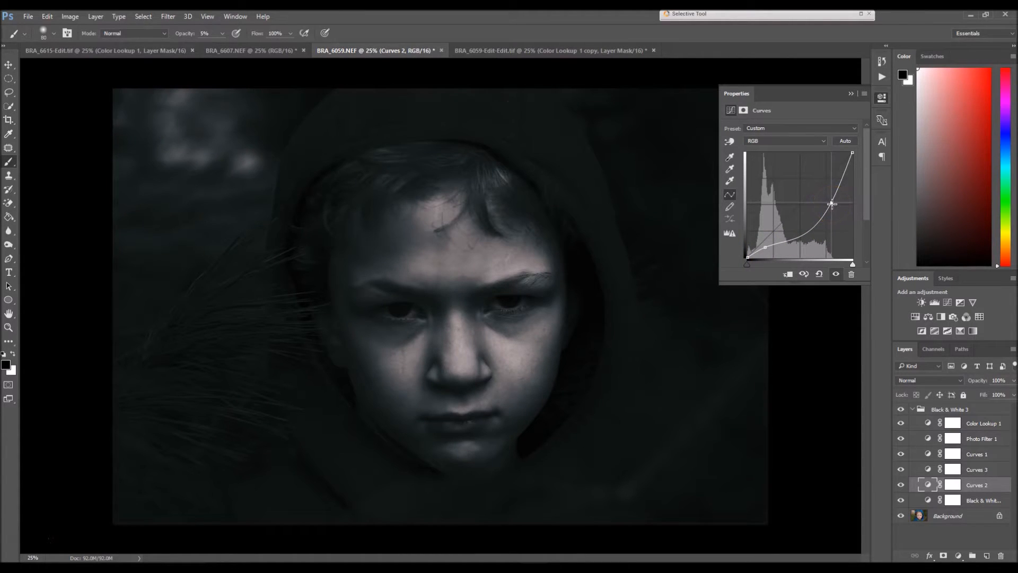
drag(831, 203, 827, 206)
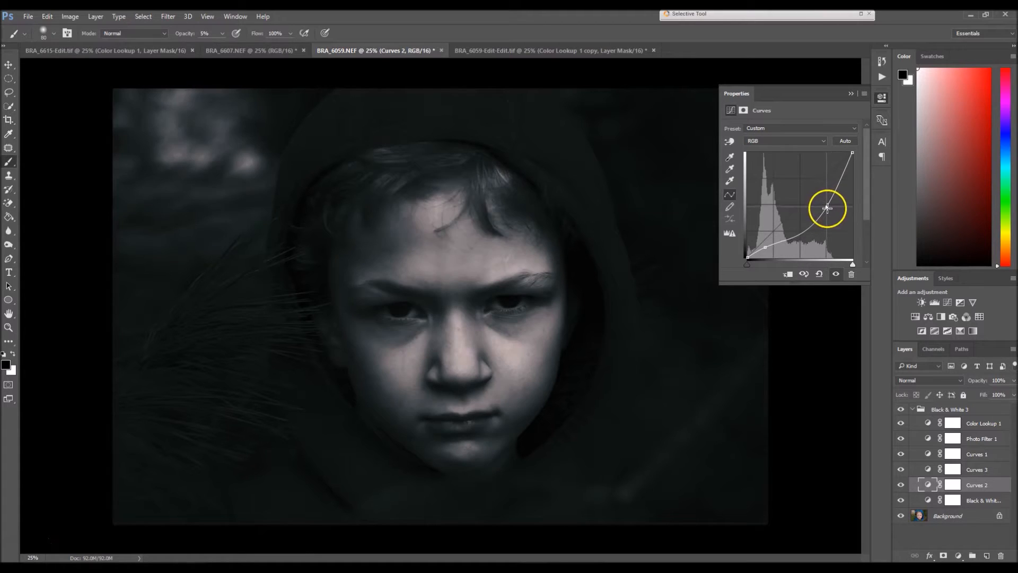
drag(828, 208, 833, 202)
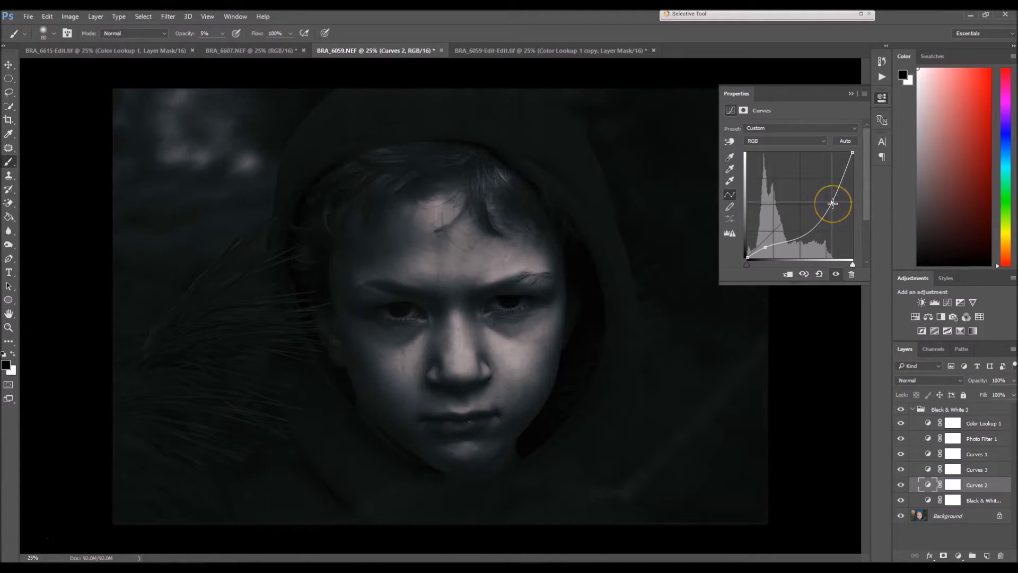
drag(833, 203, 830, 207)
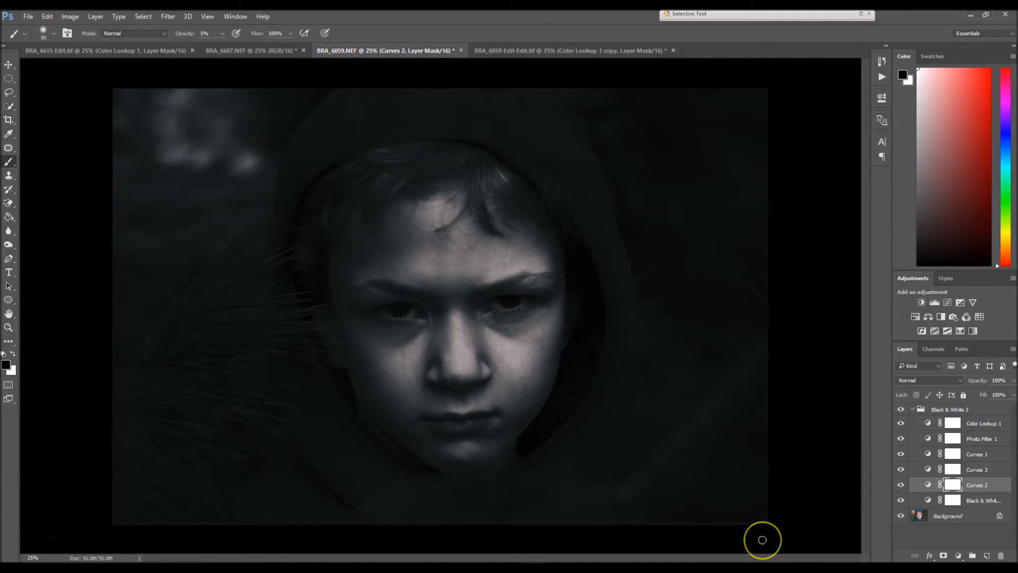
Add a Color Lookup adjustment layer from the New Adjustment Layer menu
click(957, 557)
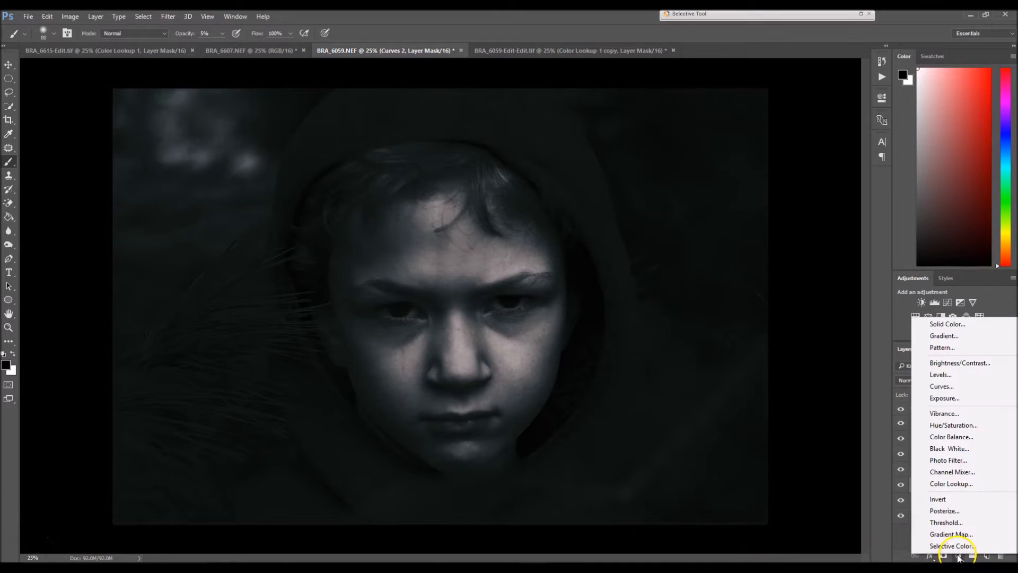
mouse_move(938, 498)
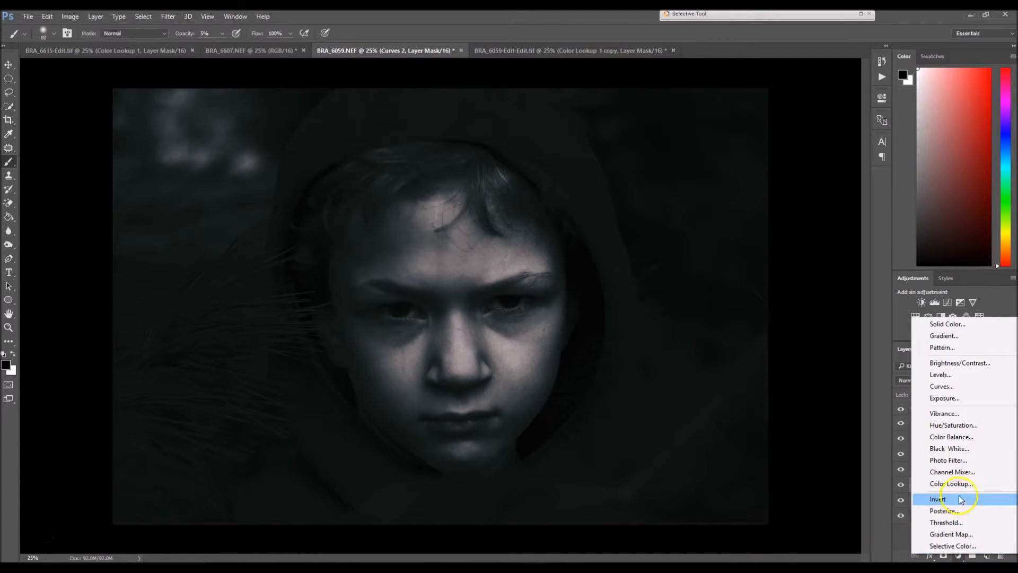
mouse_move(966, 448)
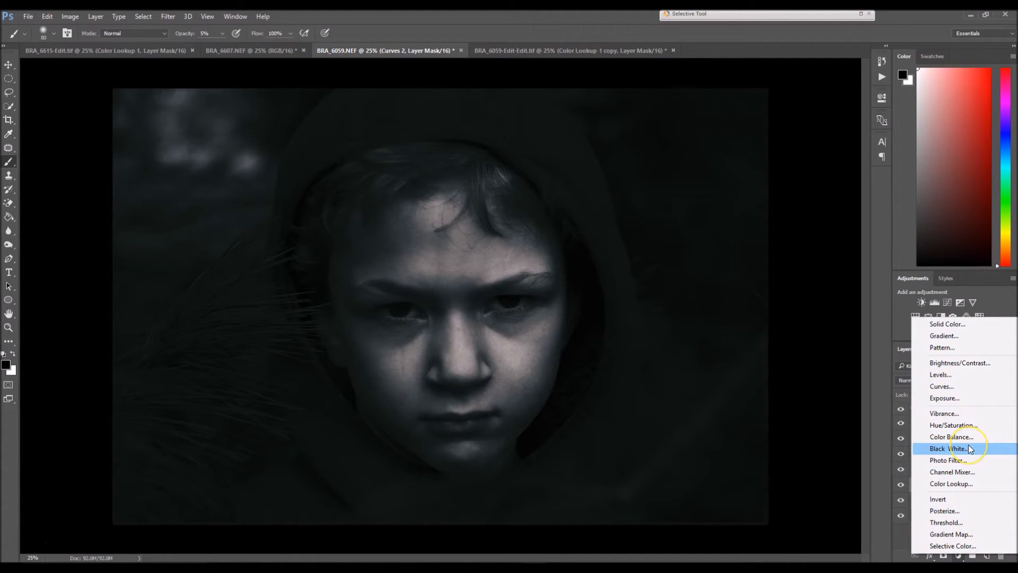
click(946, 448)
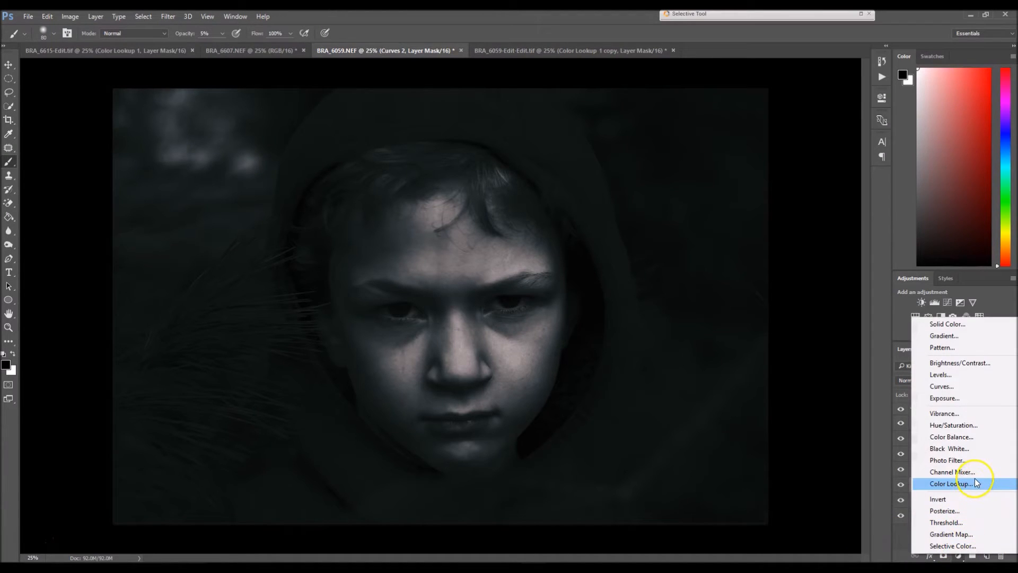
click(948, 483)
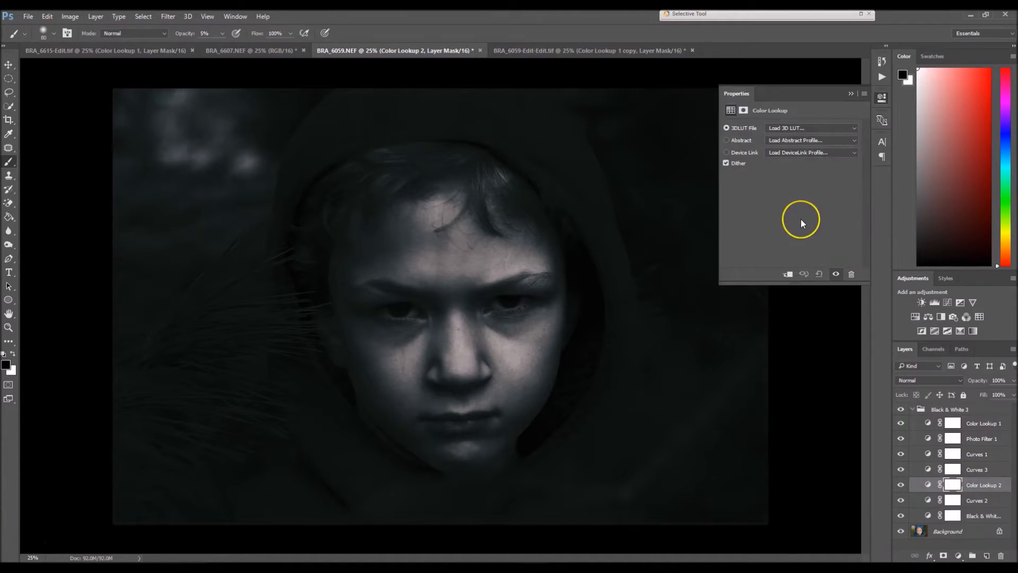
mouse_move(841, 256)
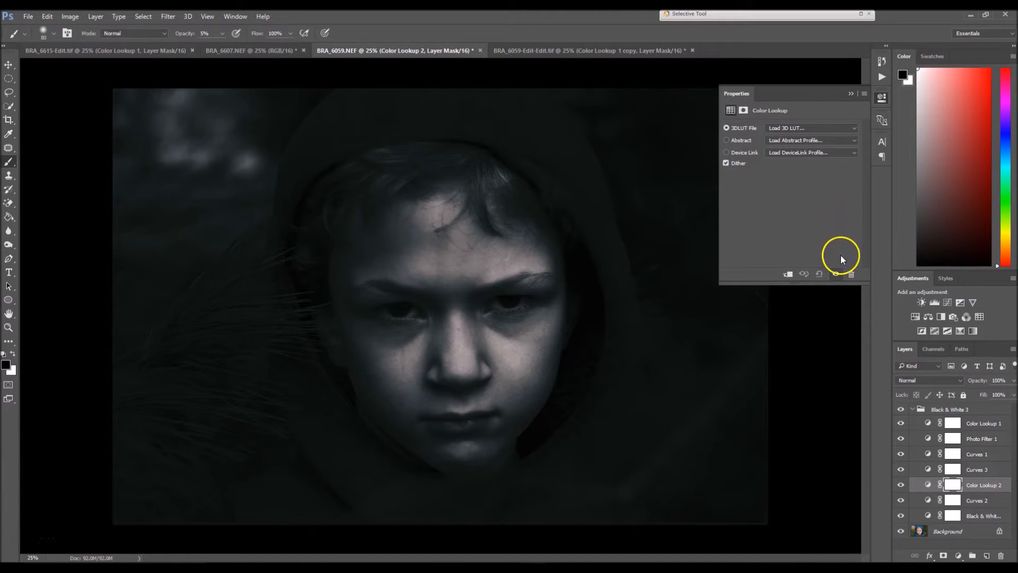
mouse_move(812, 133)
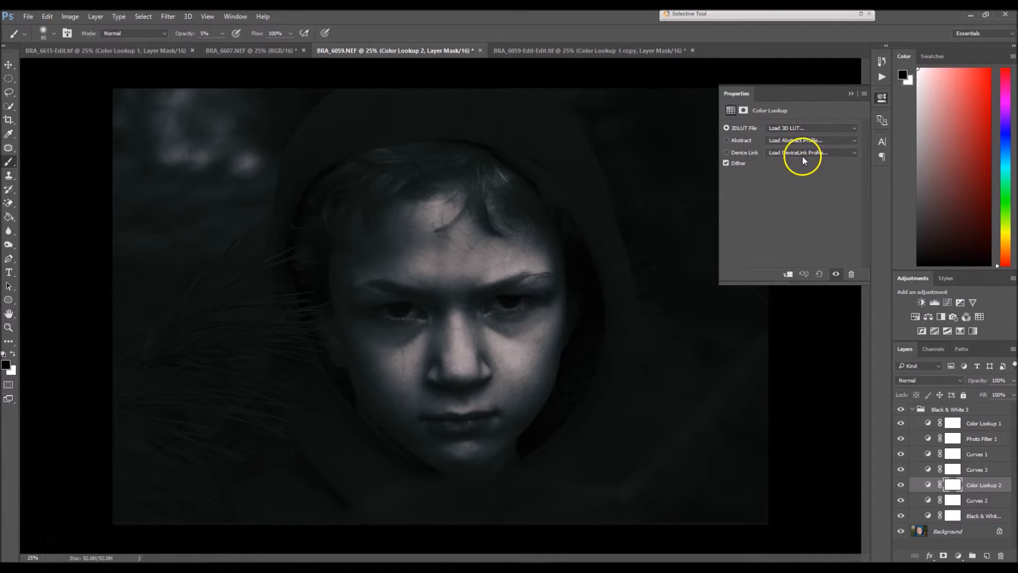
mouse_move(716, 228)
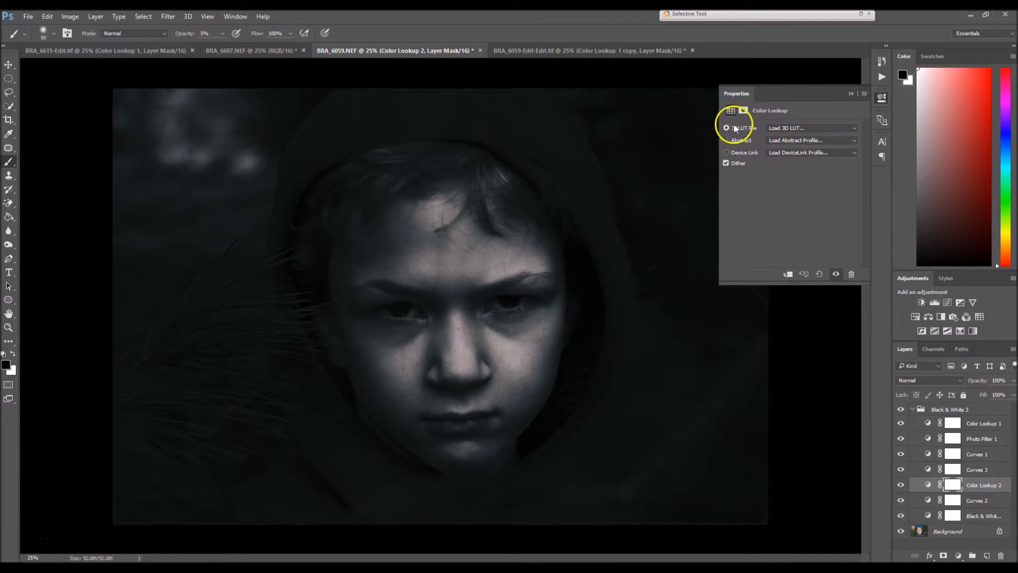
Load the FoggyNight 3DLUT and set the lookup layer to Soft Light blending
click(812, 127)
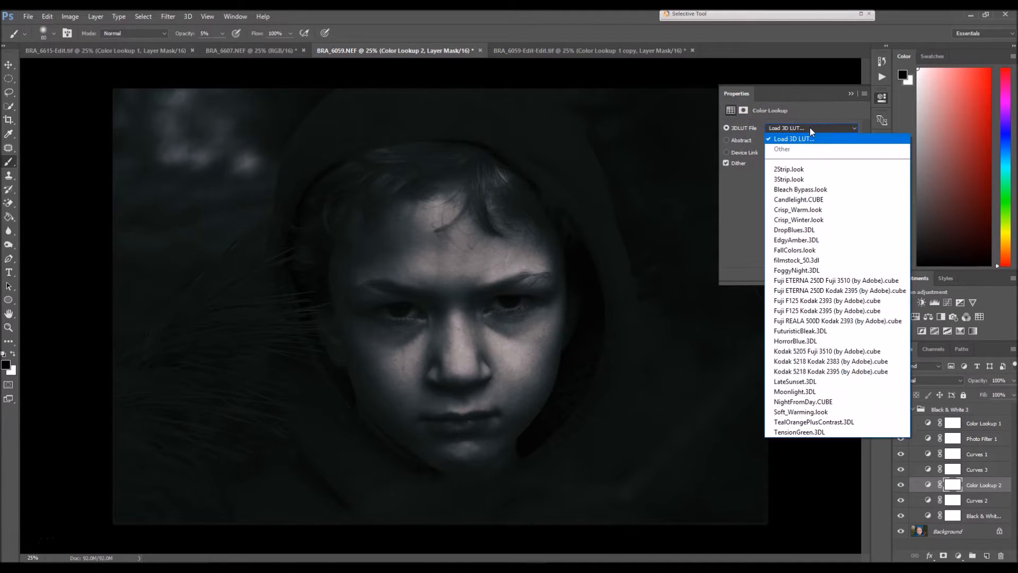
click(795, 270)
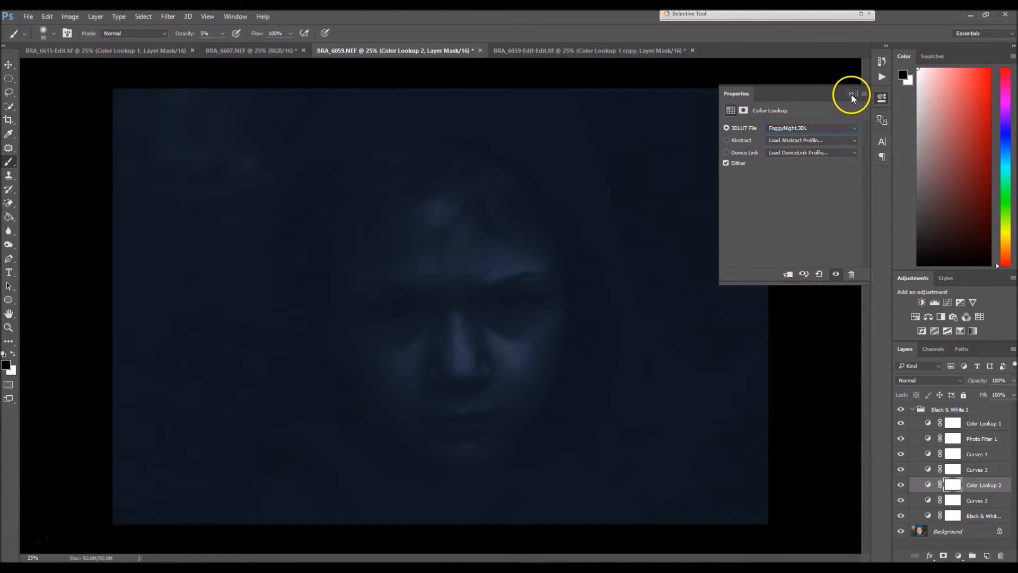
click(851, 93)
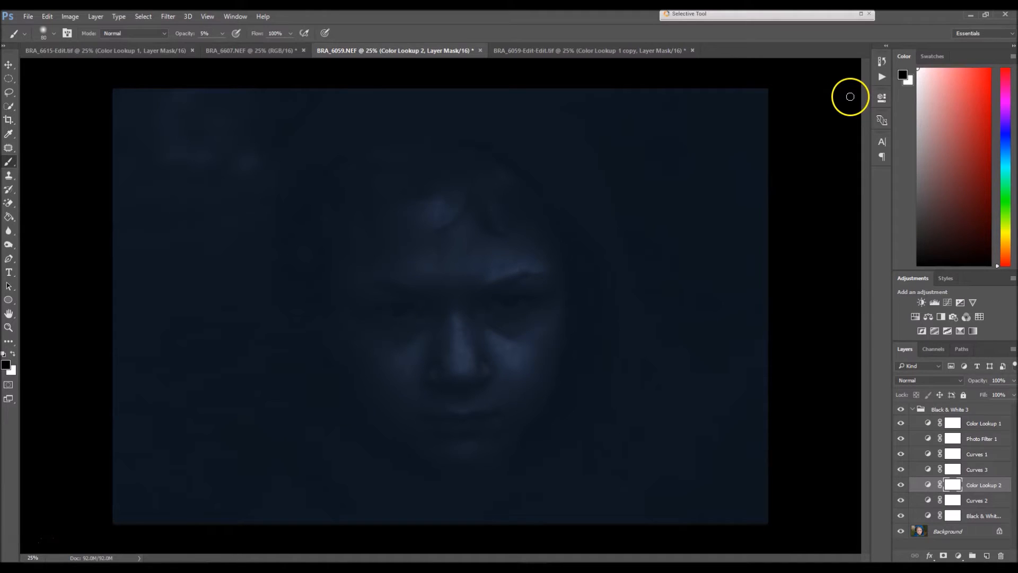
click(925, 379)
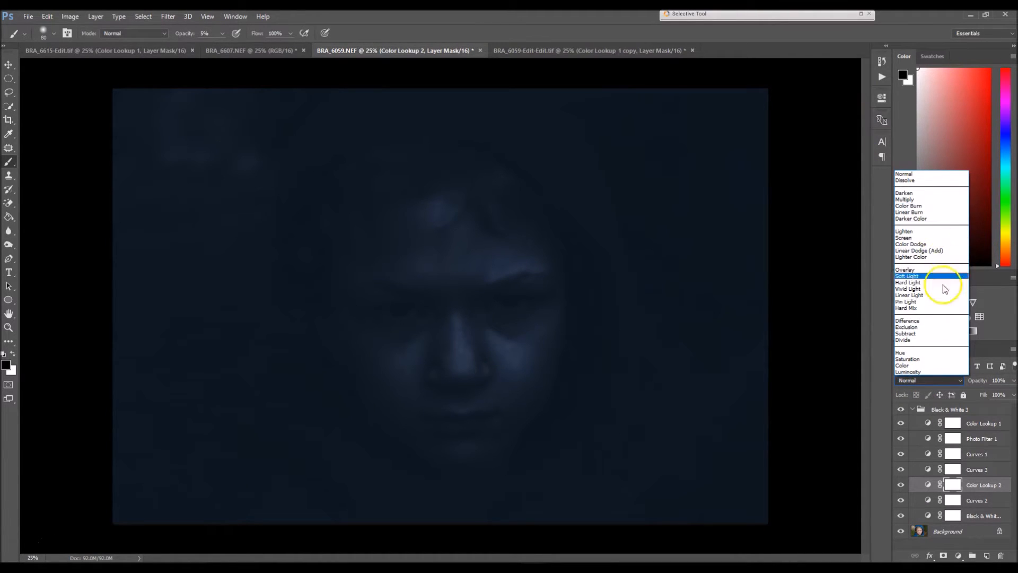
click(908, 275)
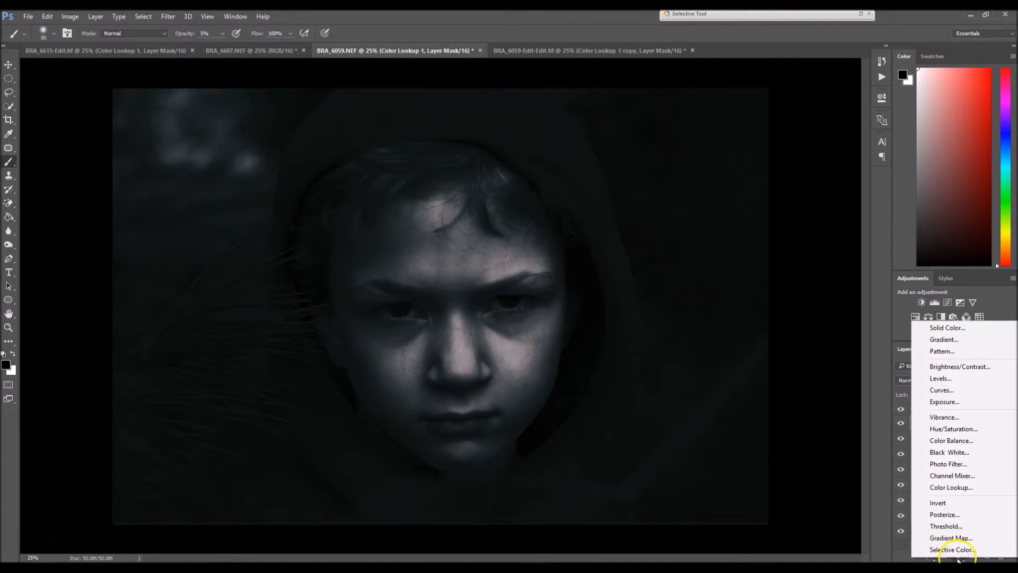
Add a Black & White adjustment layer using the Blue Filter preset
click(948, 451)
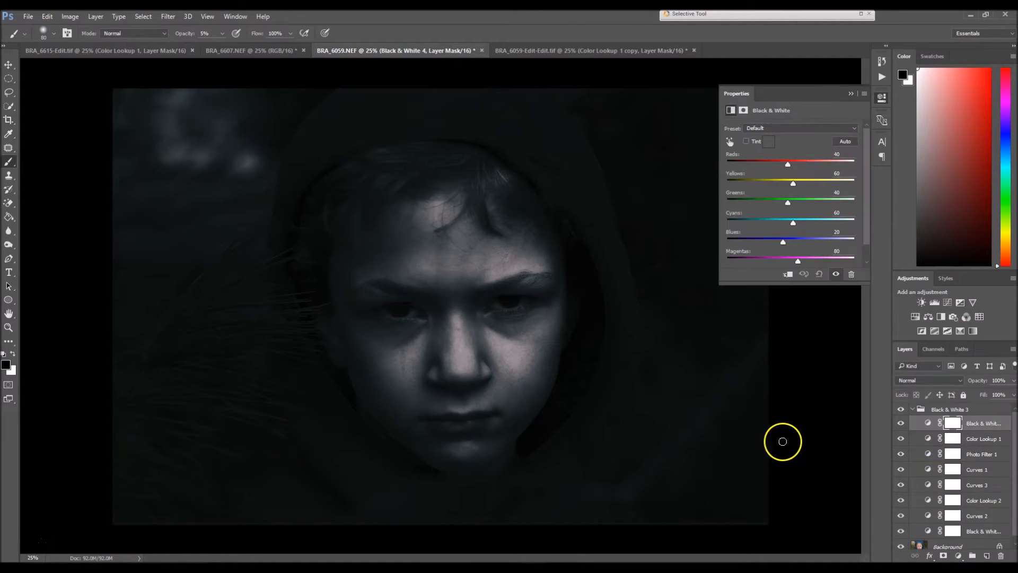
click(800, 127)
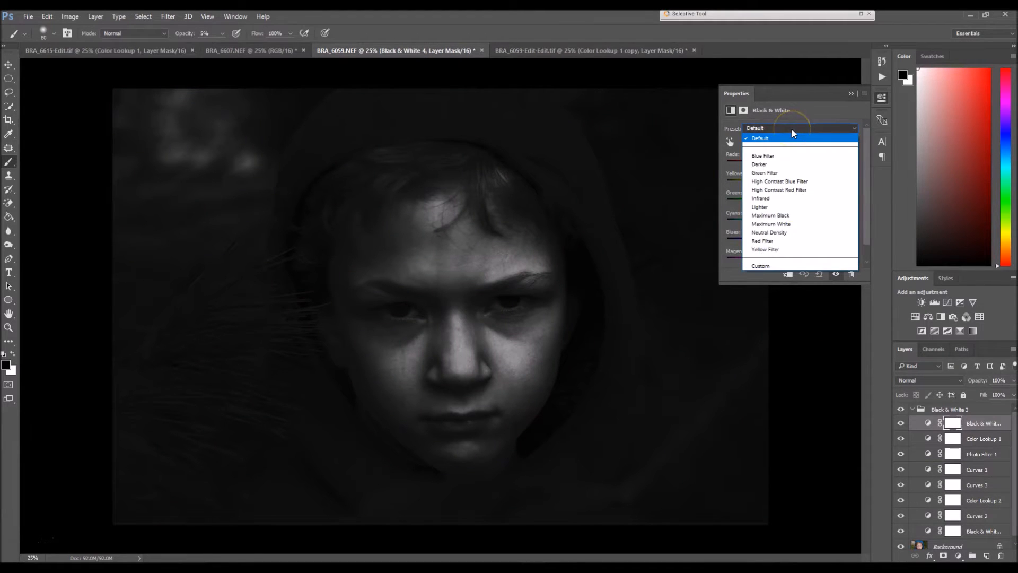
click(763, 156)
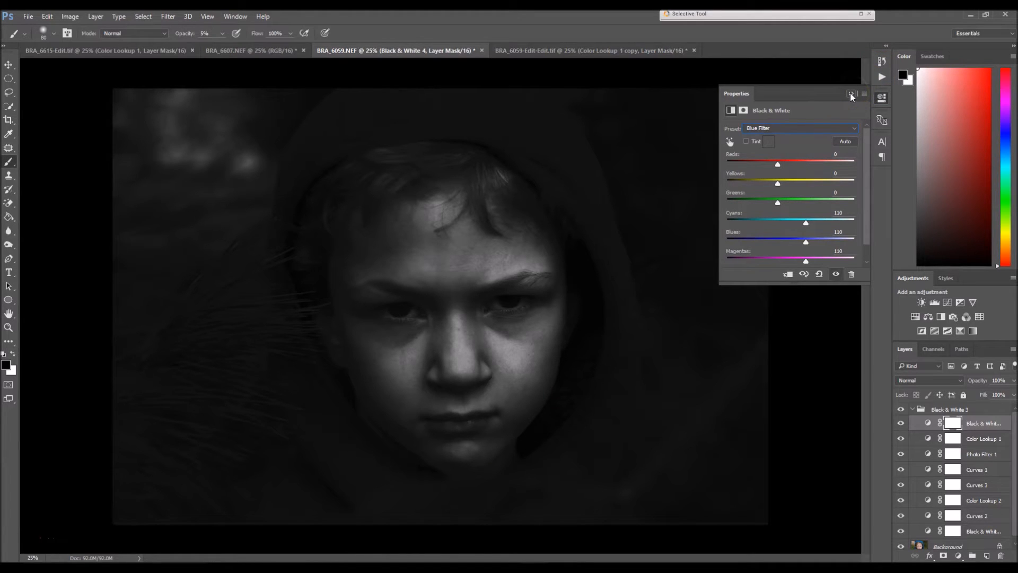
click(851, 94)
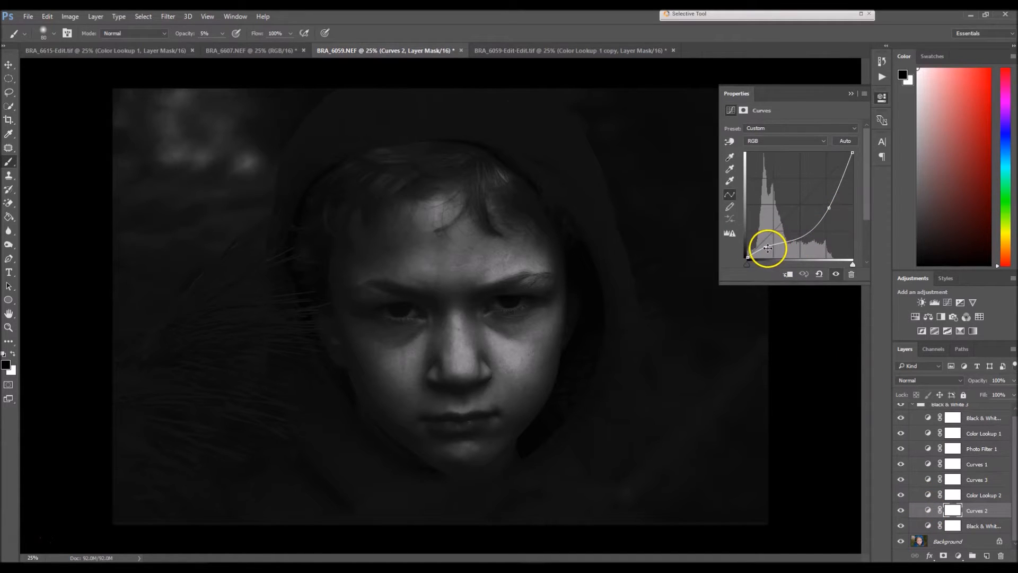
Readjust Curves 2's shadow and upper points for stronger face contrast, then close settings
drag(768, 248, 774, 243)
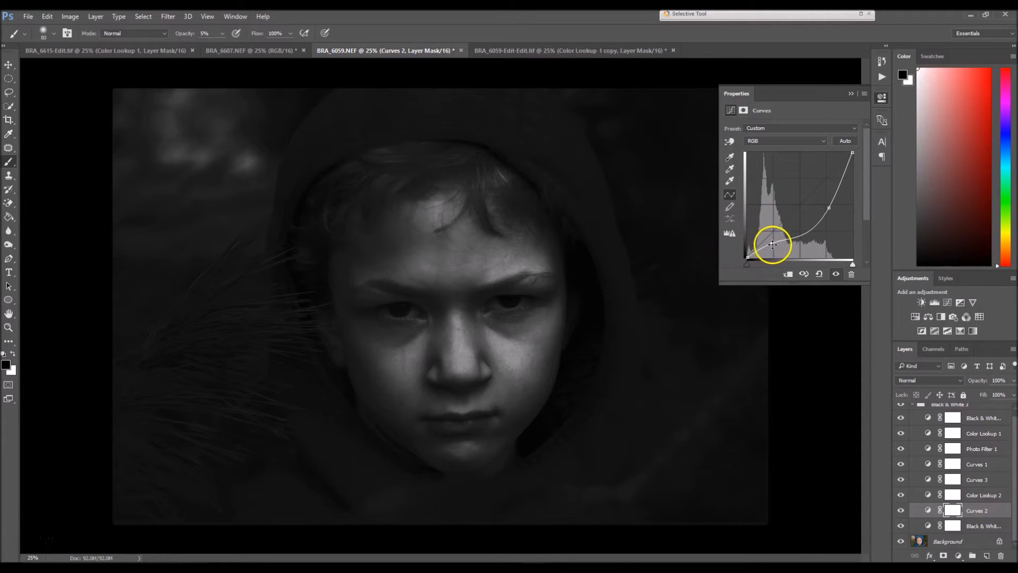
drag(772, 243, 830, 206)
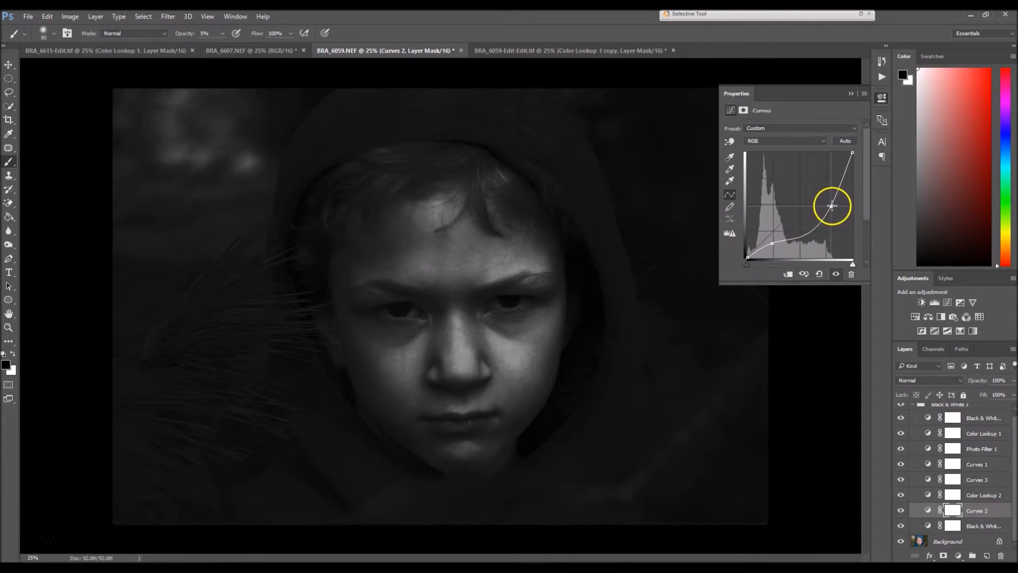
drag(831, 206, 826, 209)
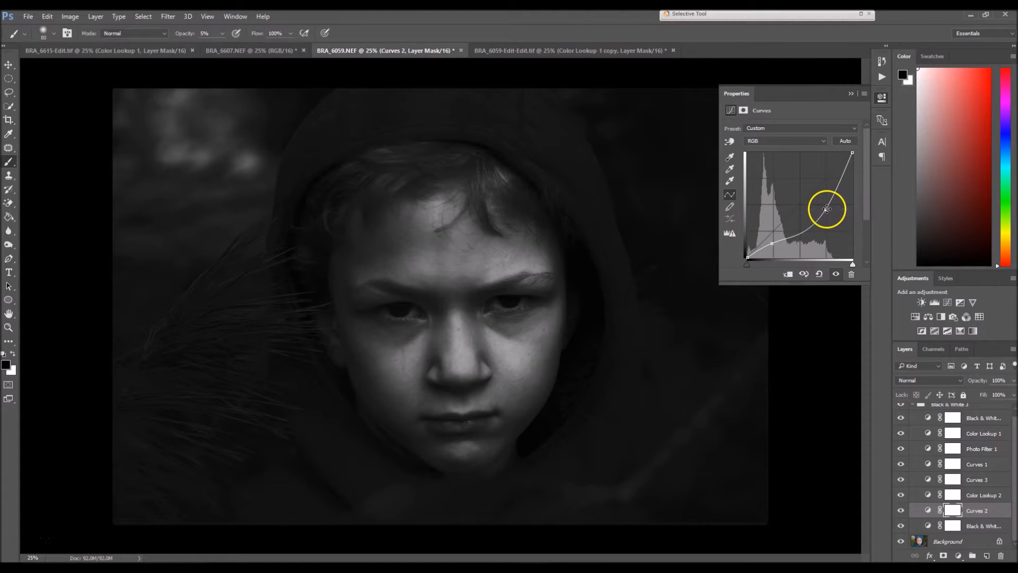
drag(827, 209, 830, 217)
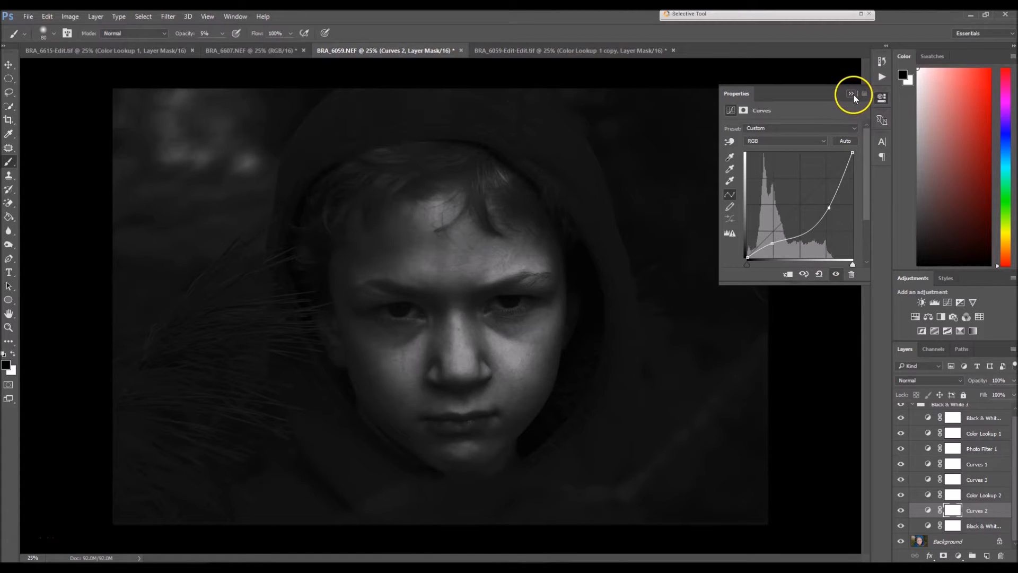
click(850, 93)
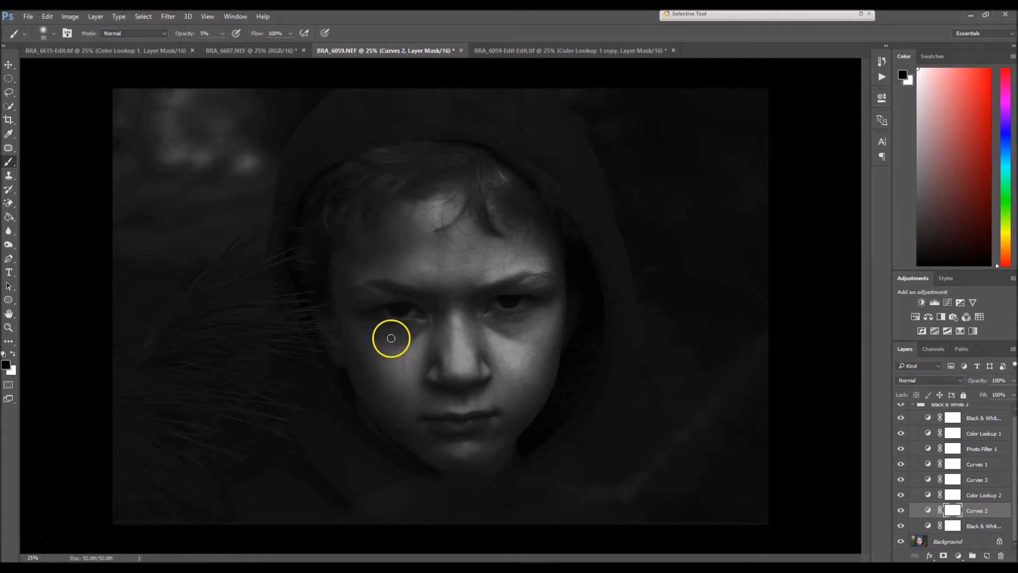
mouse_move(534, 388)
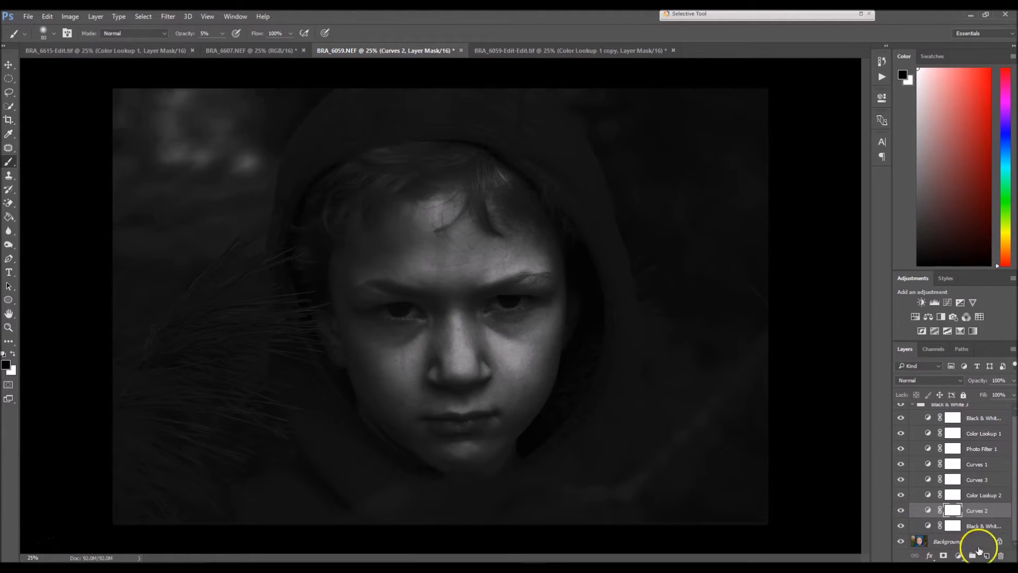
Duplicate the Background layer with Ctrl+J and select the Dodge/Burn tool
click(946, 541)
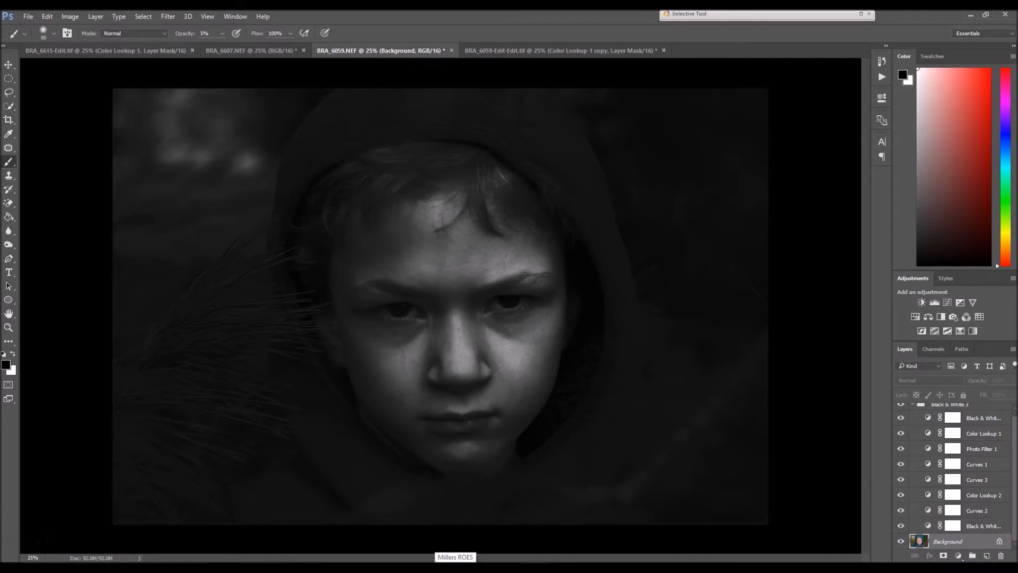
key(ctrl+j)
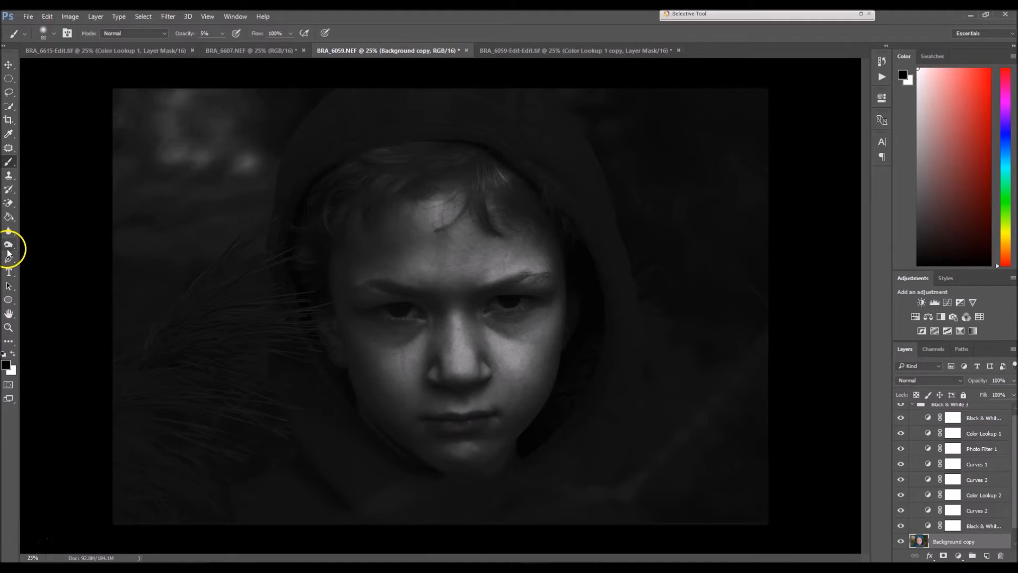
click(9, 243)
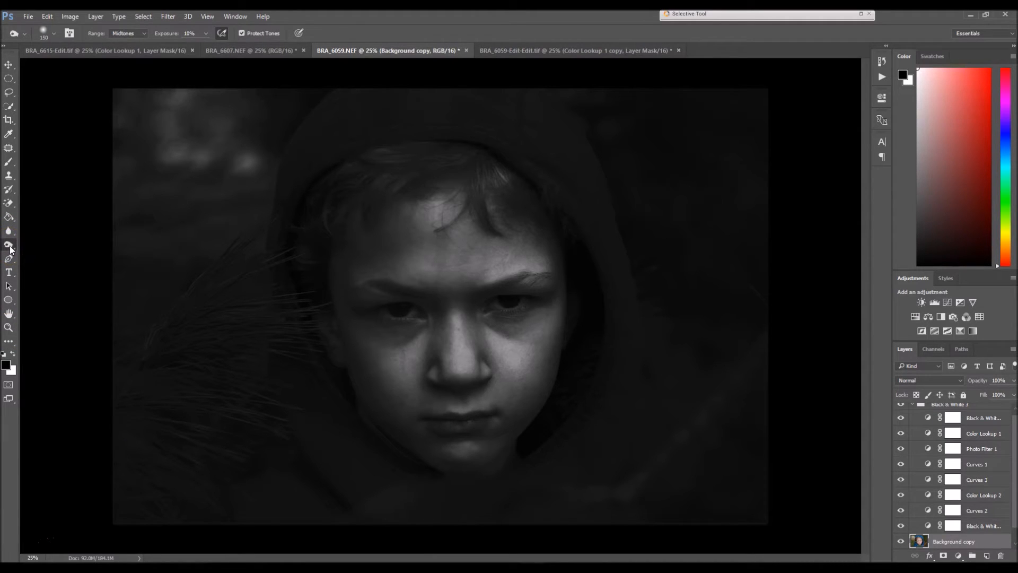
click(9, 245)
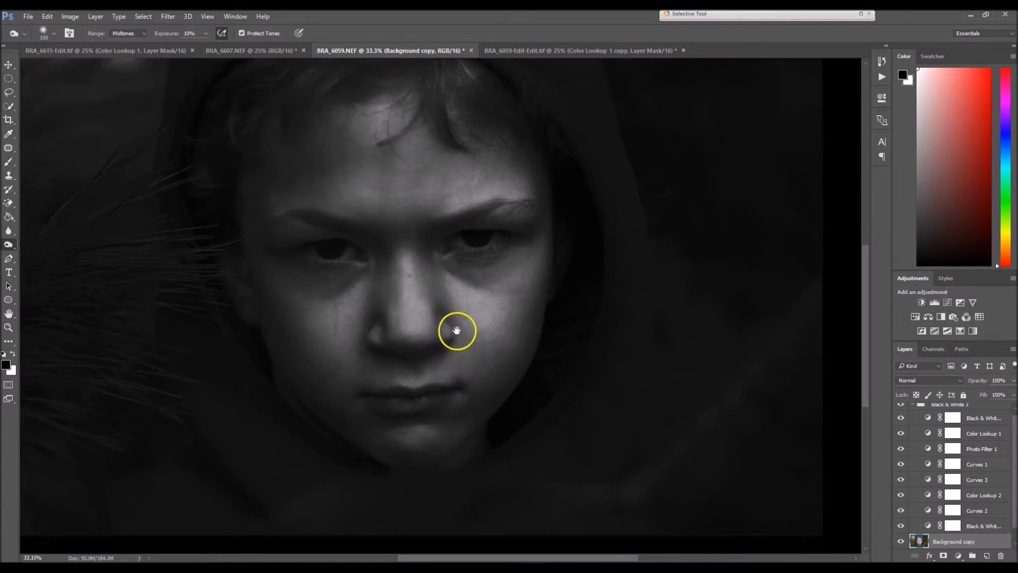
Pan around the boy's face while dodging the nose, cheeks and forehead
drag(457, 330, 457, 352)
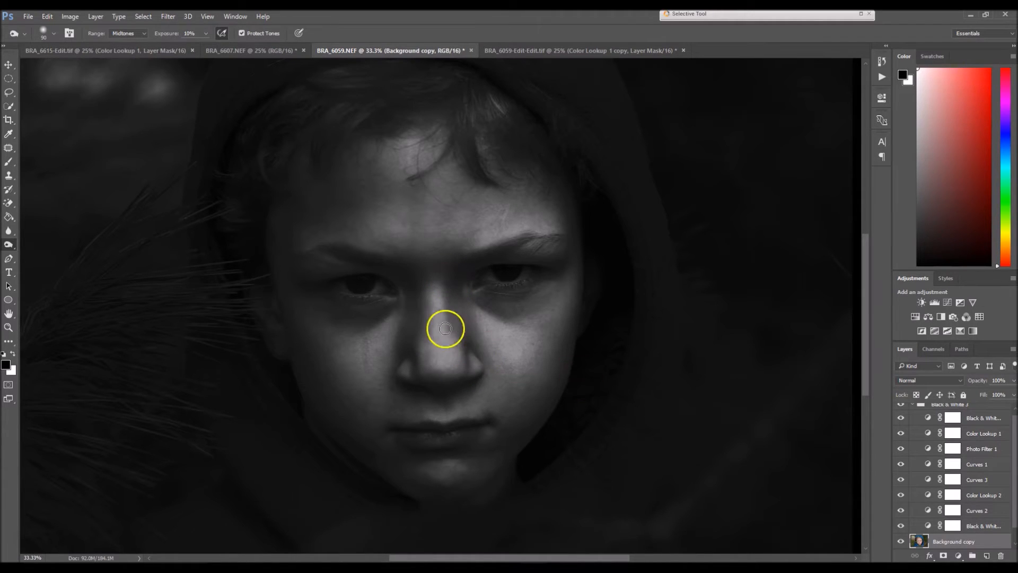
drag(445, 328, 456, 303)
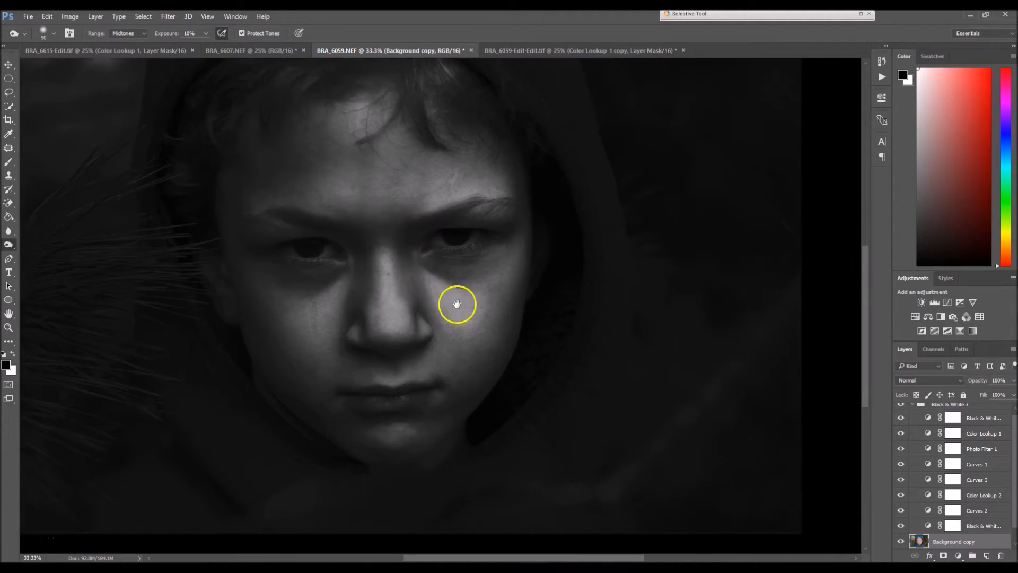
drag(457, 303, 401, 269)
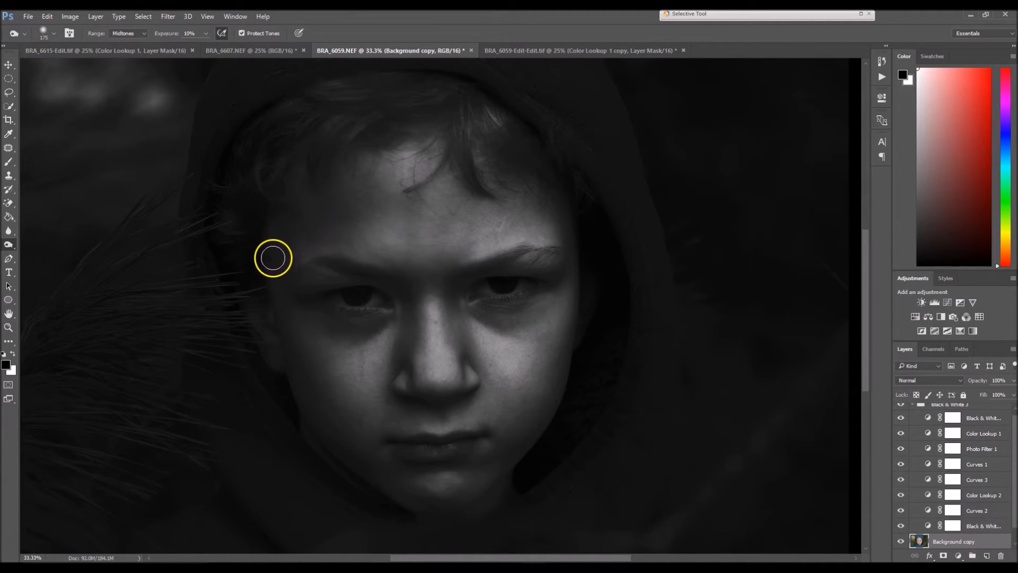
mouse_move(336, 439)
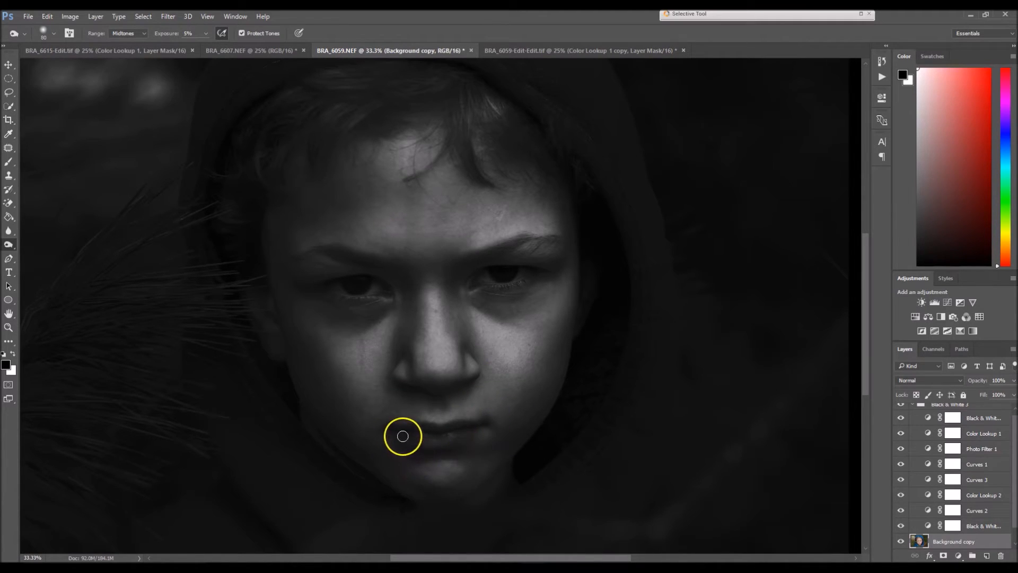
mouse_move(495, 442)
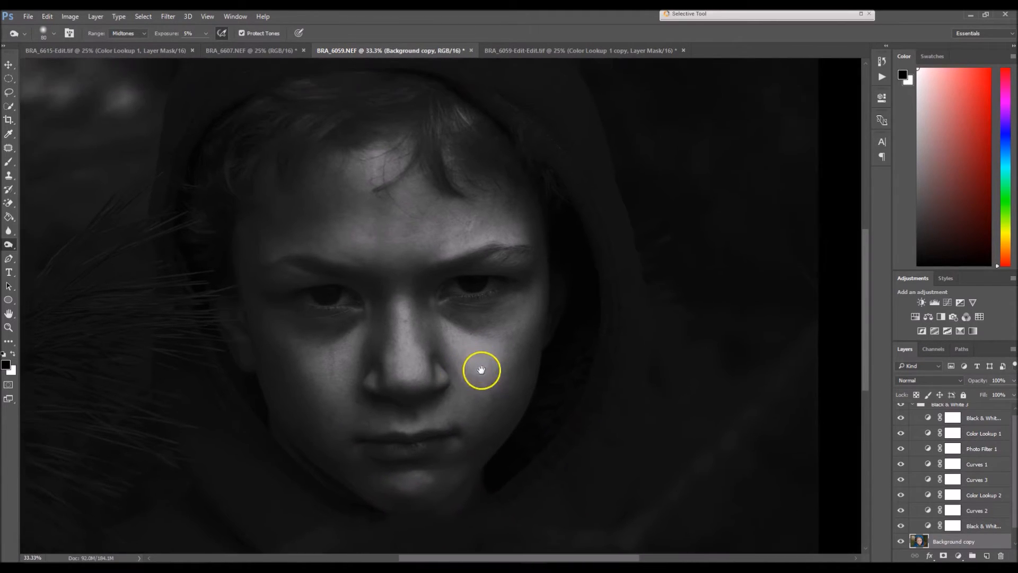
drag(482, 370, 493, 349)
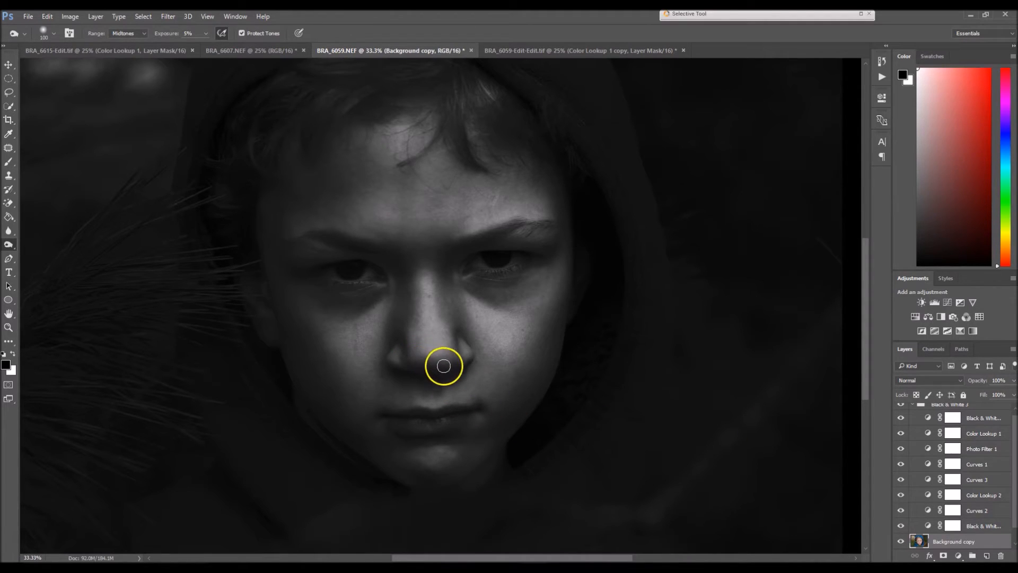
mouse_move(620, 555)
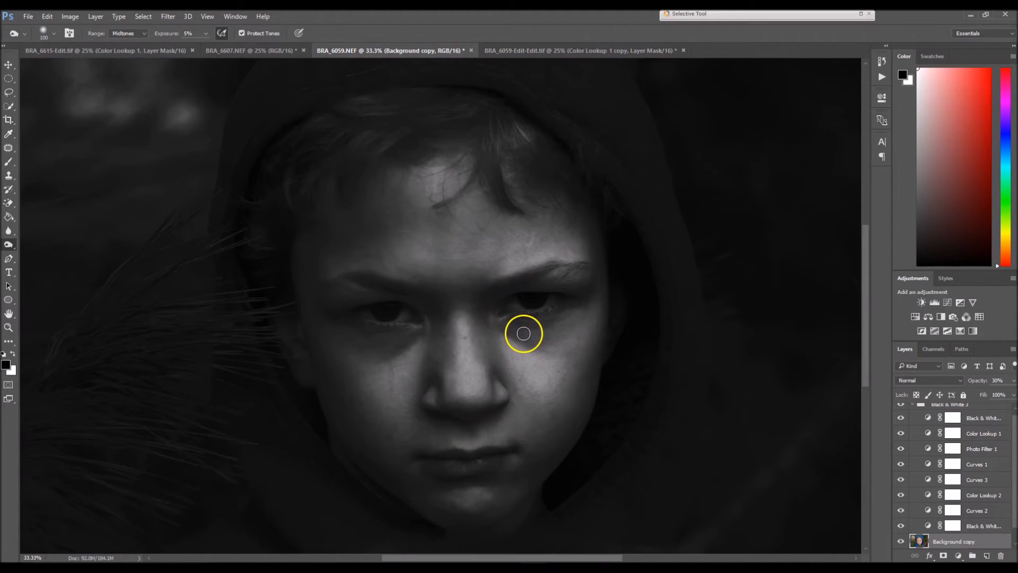
mouse_move(560, 326)
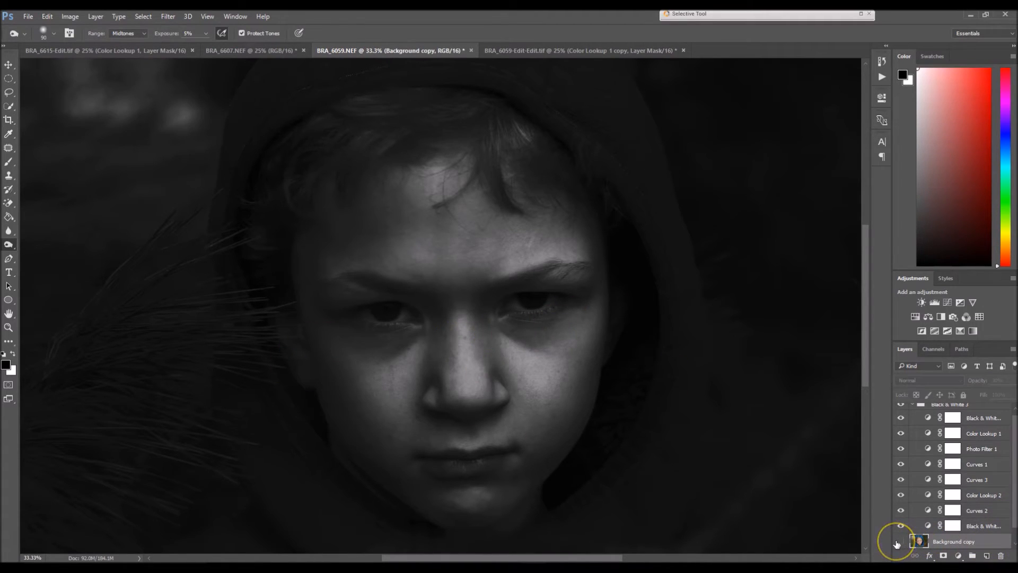
Hide the toned Background copy to compare the retouched face against the original
click(953, 540)
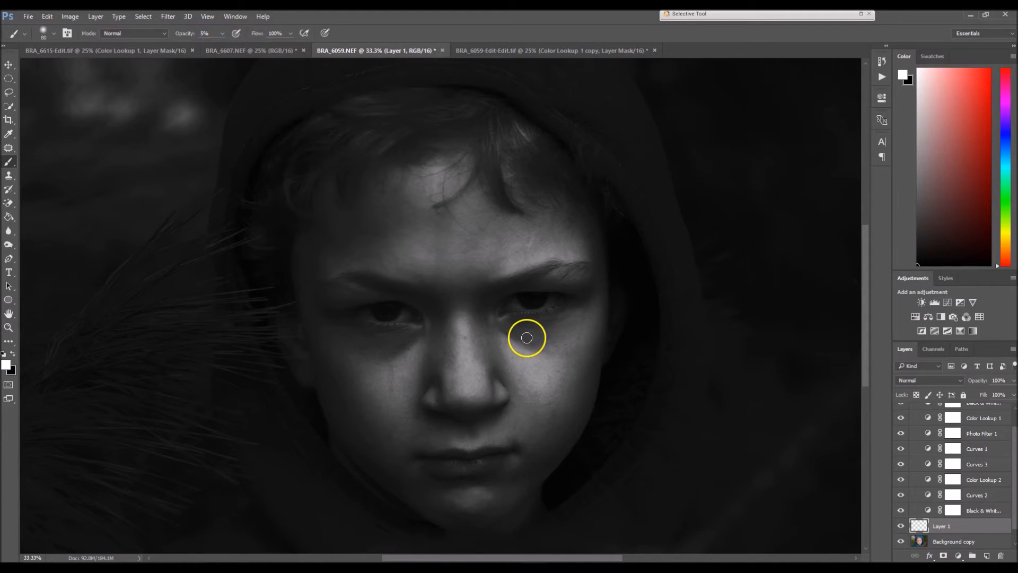
Paint soft white strokes on Layer 1 under the eye and beside the nose
drag(526, 338, 456, 278)
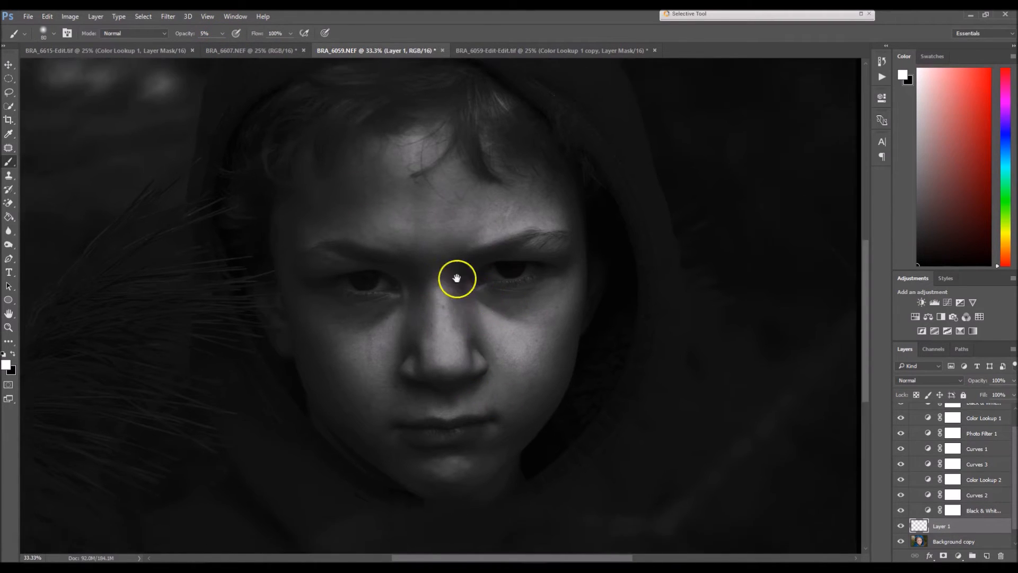
drag(457, 278, 397, 269)
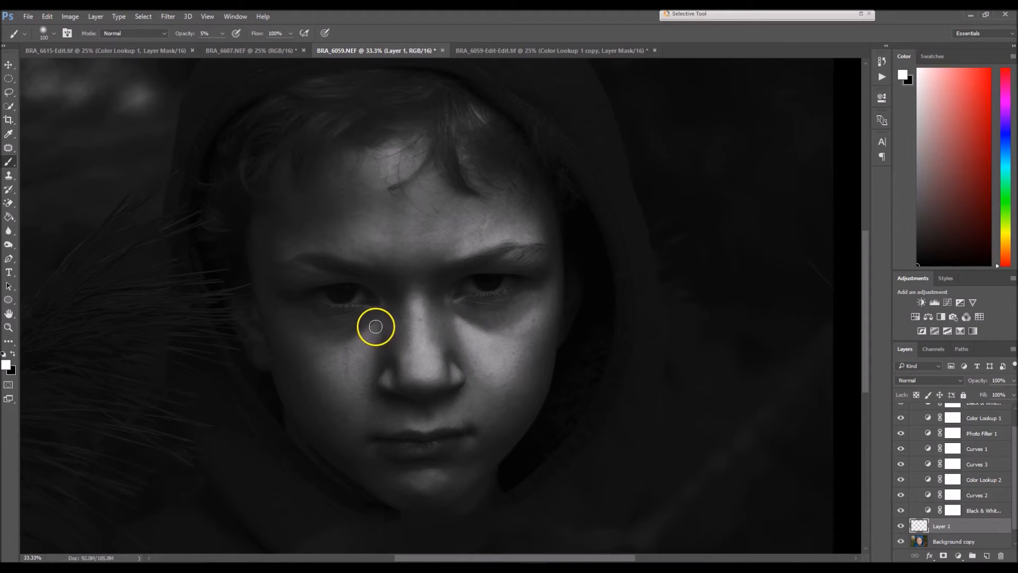
drag(375, 326, 356, 399)
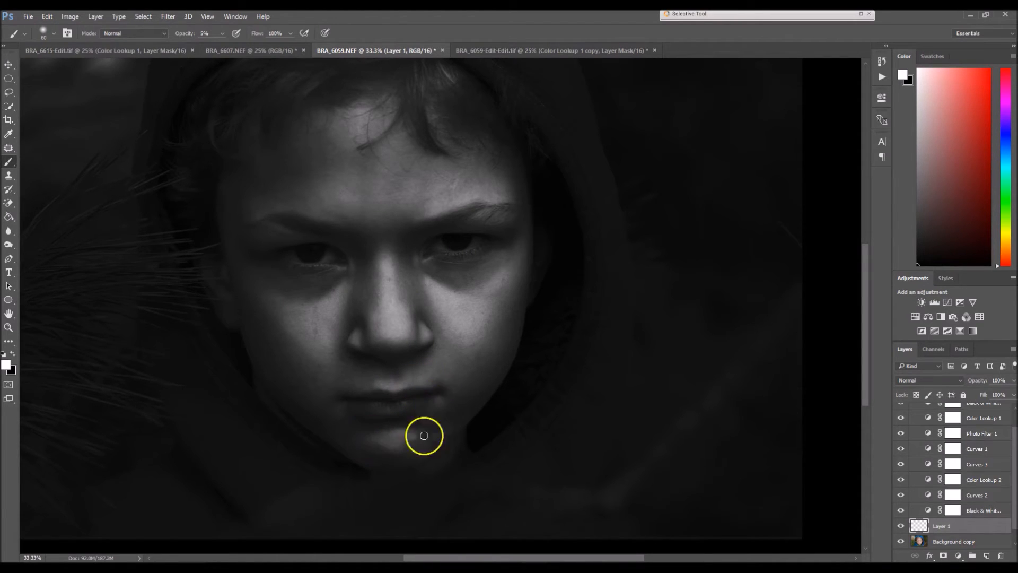
mouse_move(344, 410)
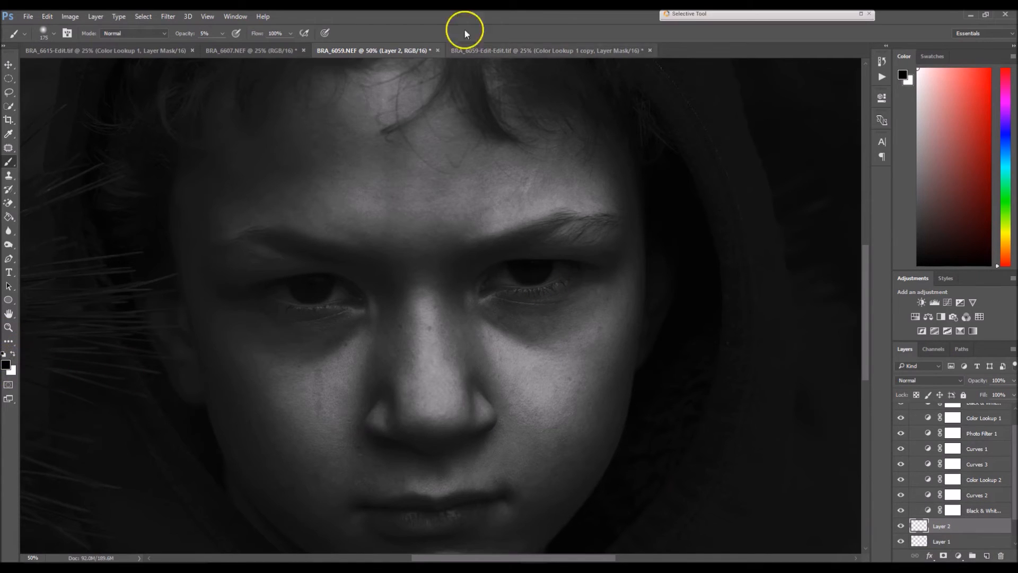
mouse_move(797, 261)
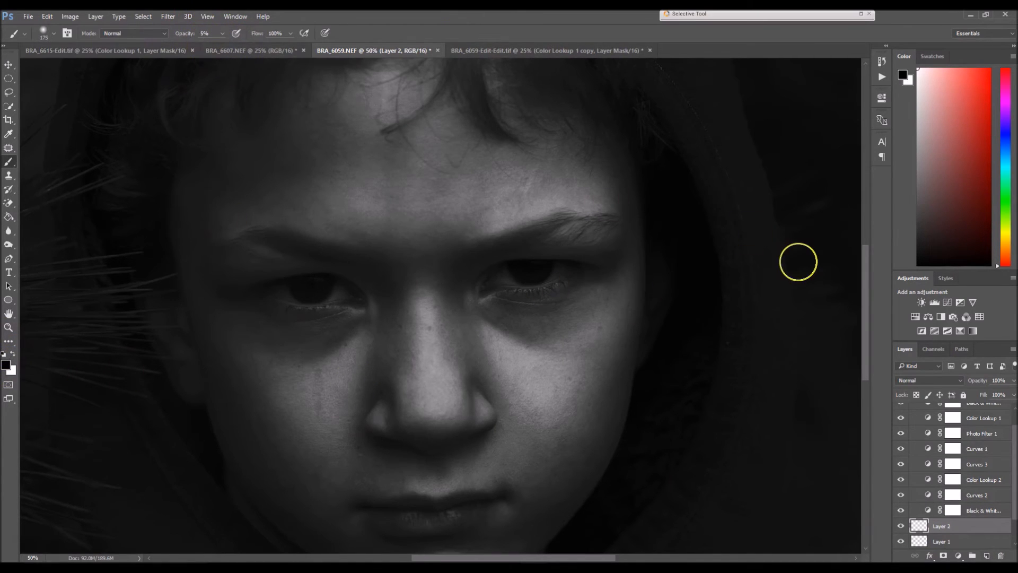
mouse_move(617, 396)
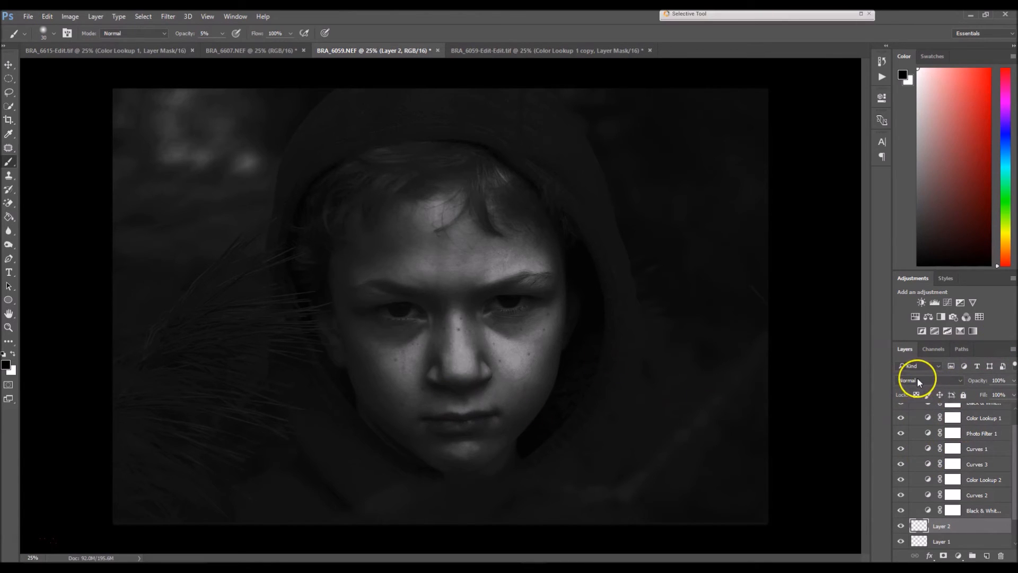
Set Layer 2 to Soft Light and toggle its visibility to check the effect
click(929, 380)
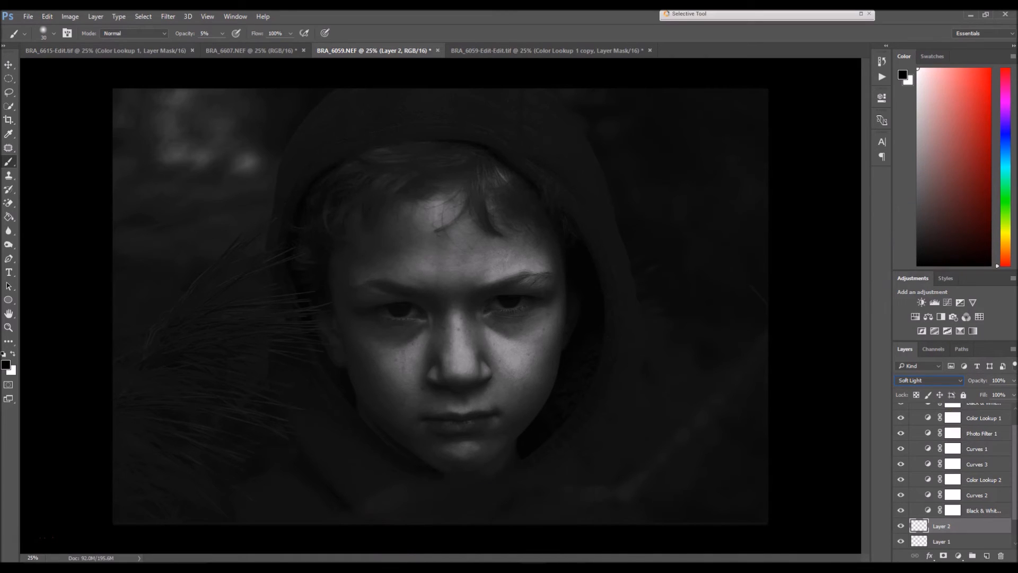
click(902, 526)
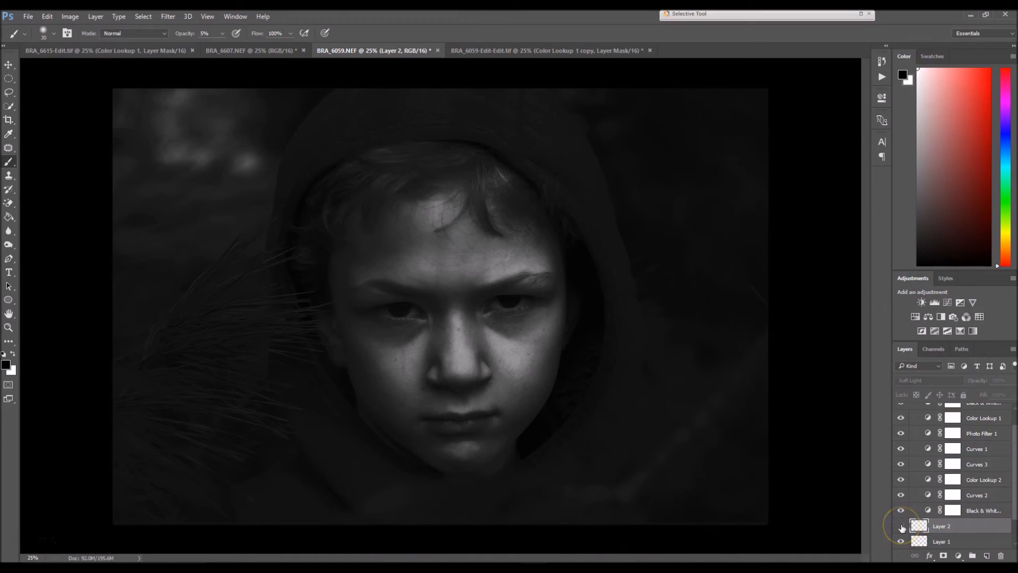
click(900, 526)
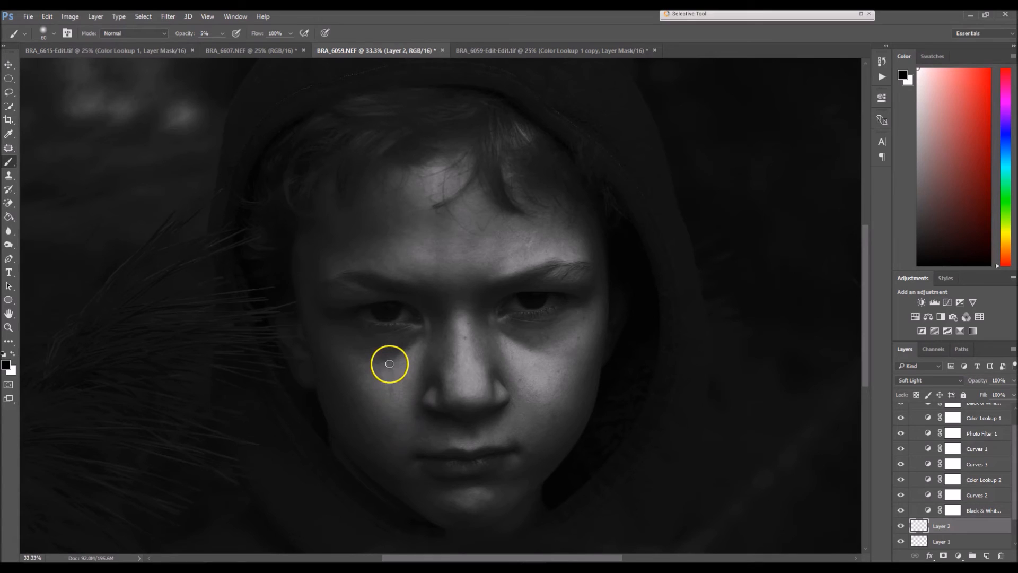
mouse_move(710, 308)
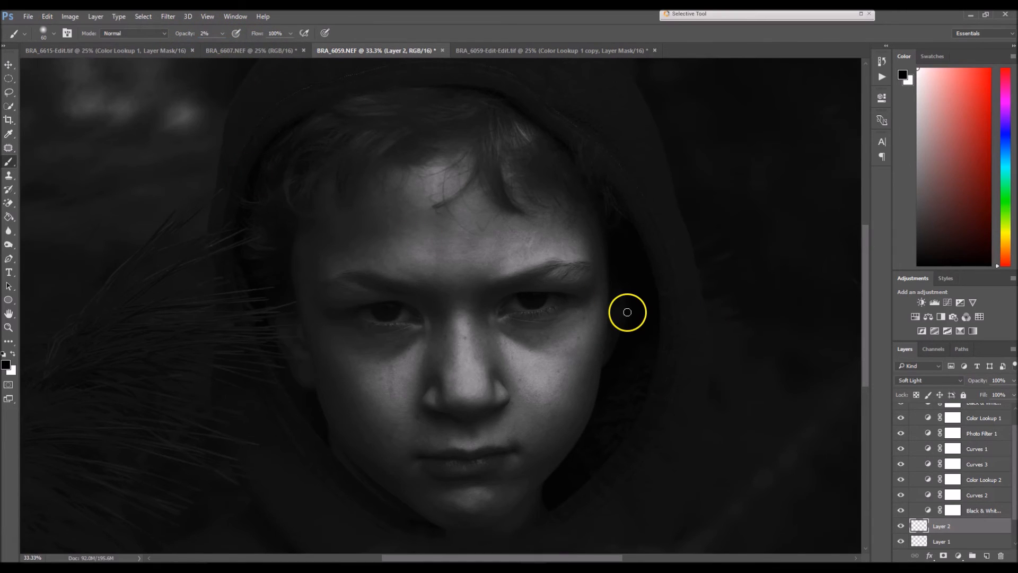
mouse_move(388, 390)
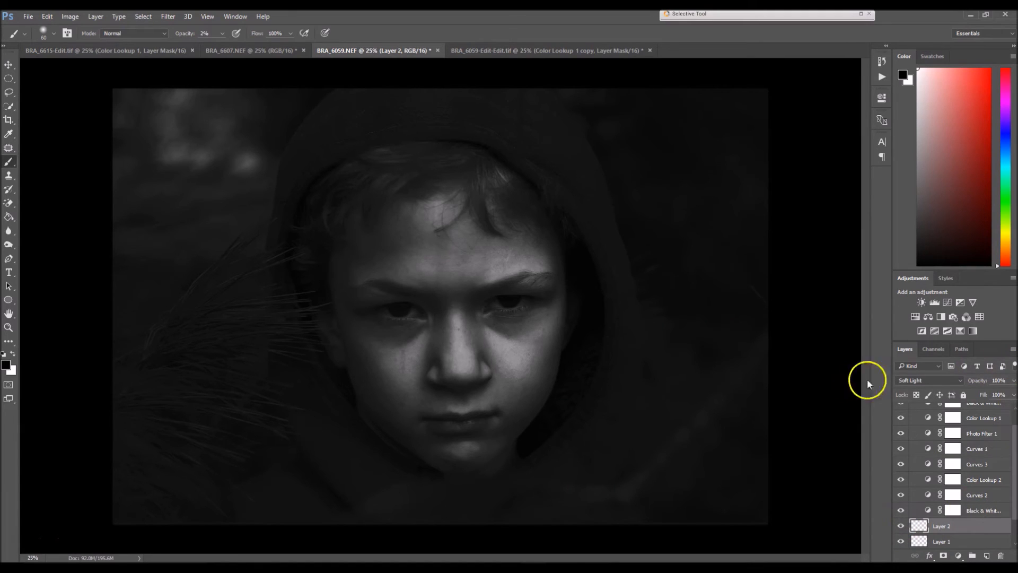
scroll(down, 3)
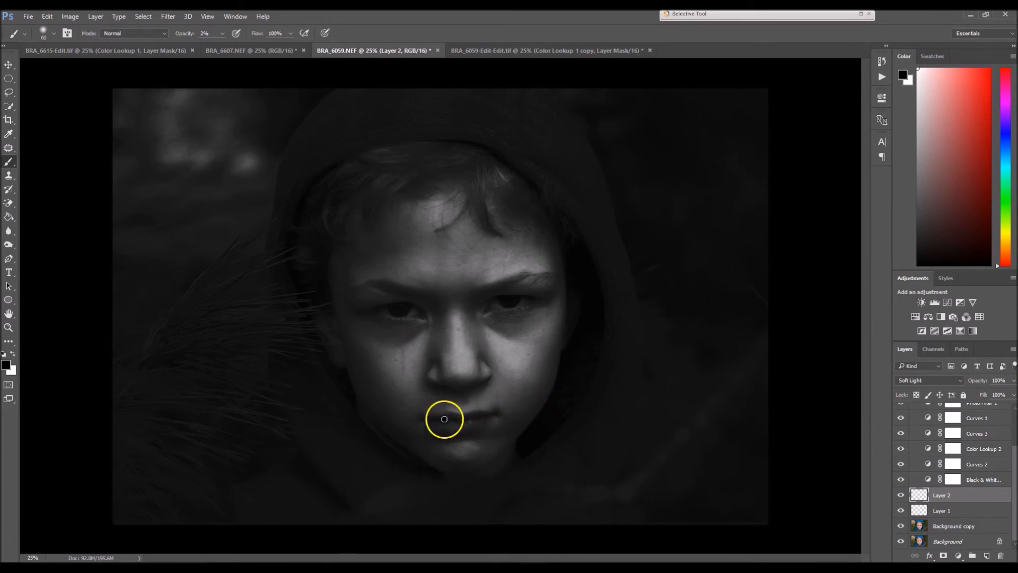
mouse_move(434, 422)
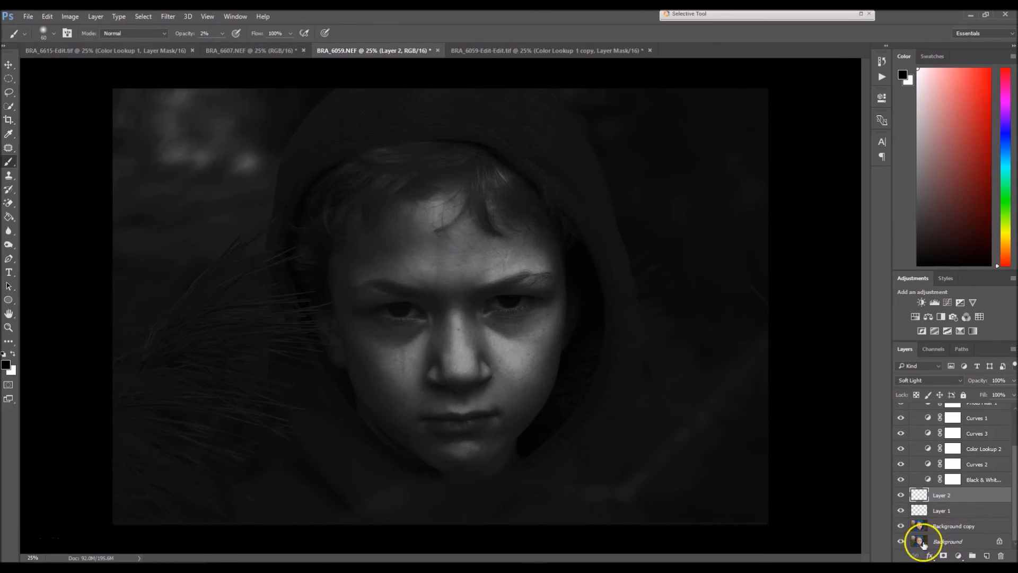
Select Background together with Background copy and bring up the Merge Layers option
click(951, 525)
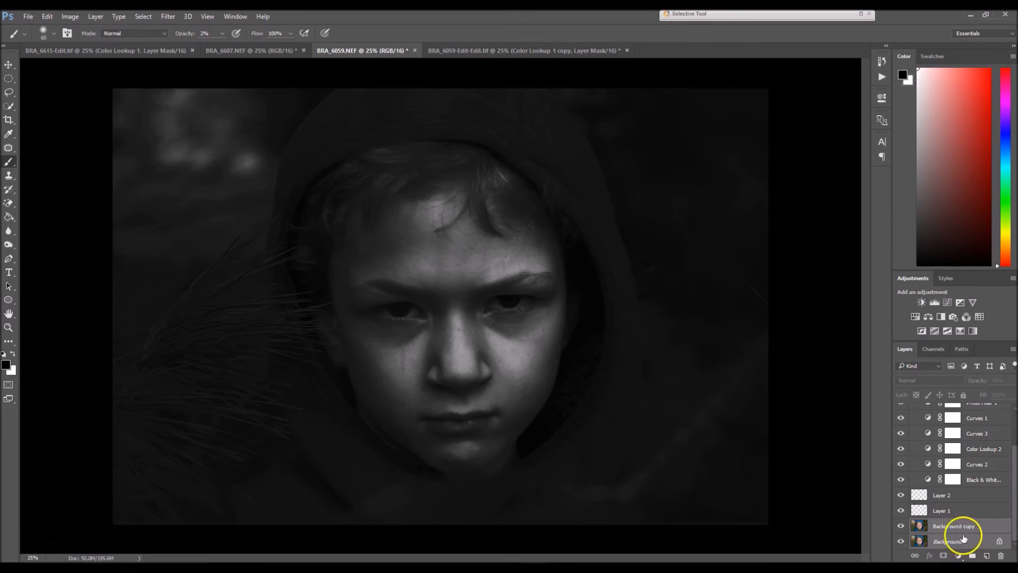
right_click(947, 541)
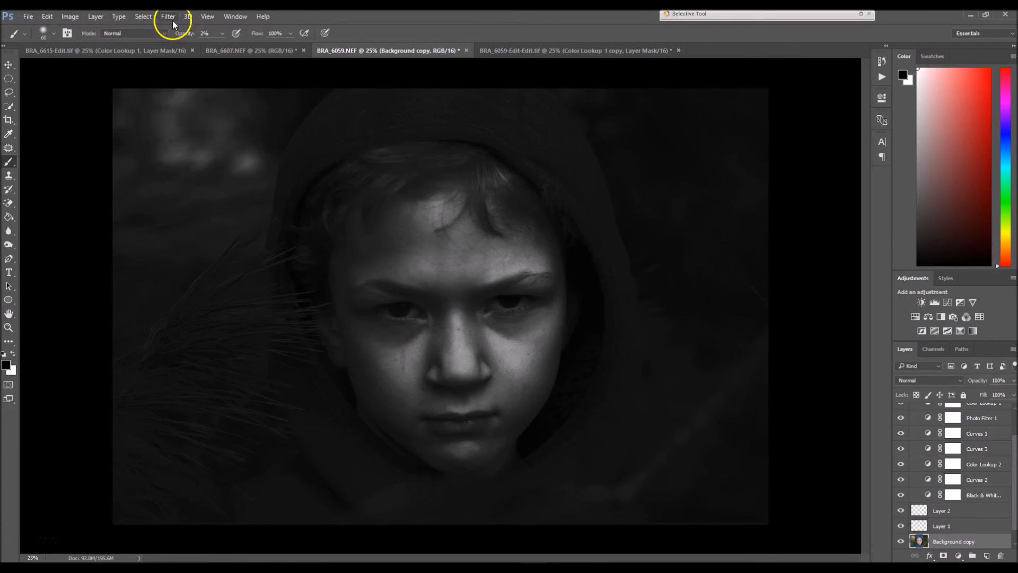
Apply a High Pass filter at 5.4 px radius and blend the layer as Soft Light
click(168, 17)
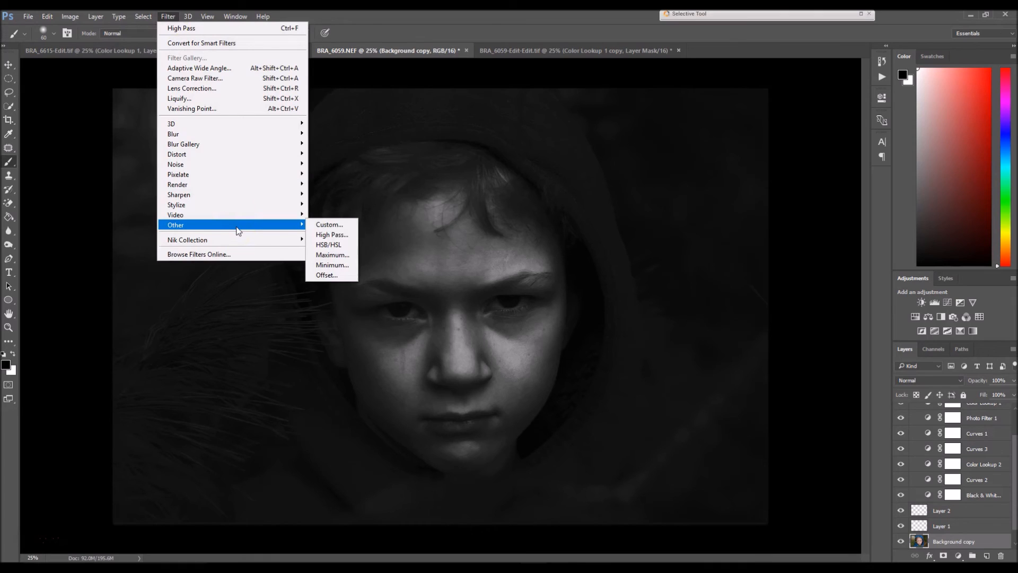
click(331, 234)
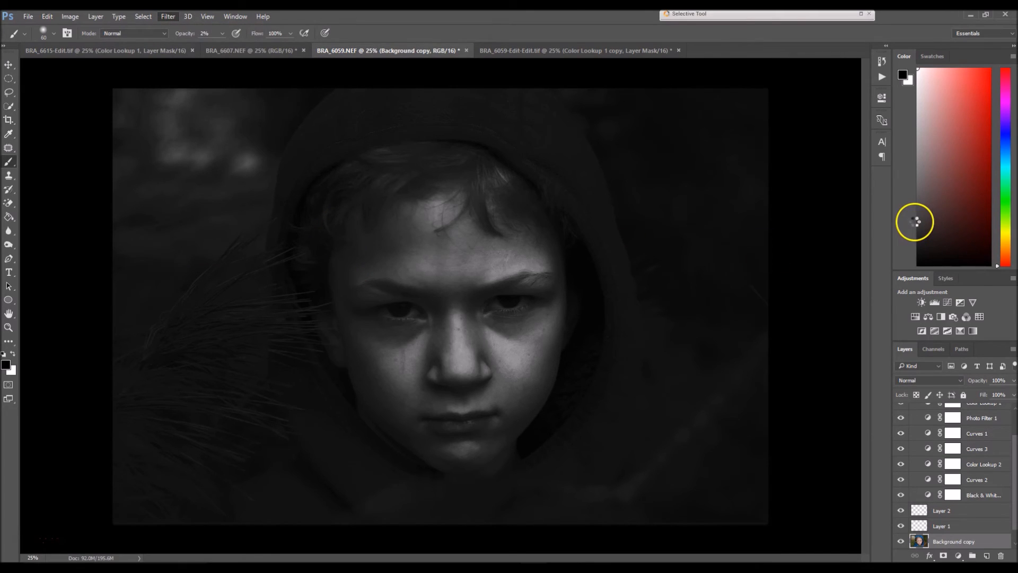
click(167, 16)
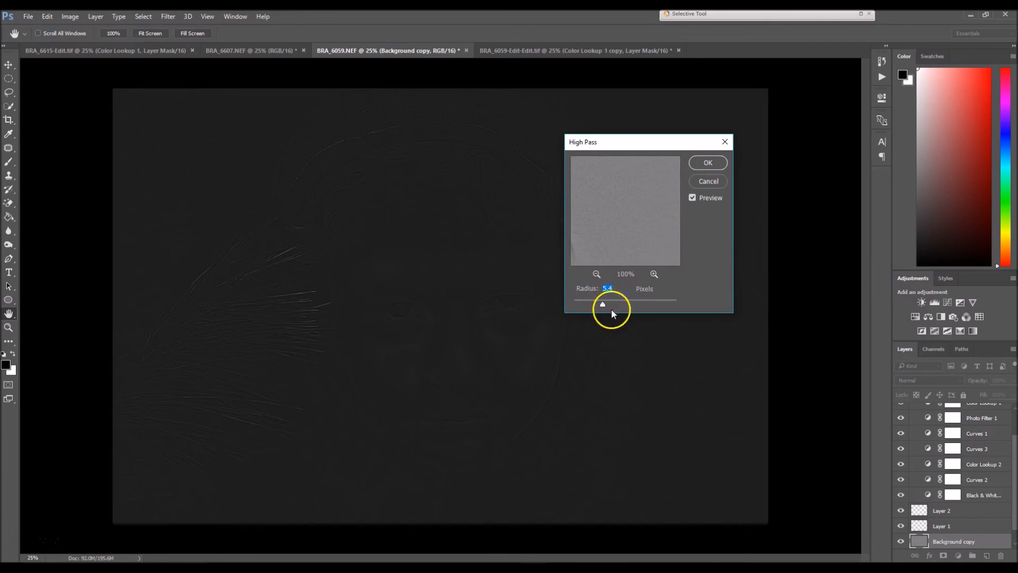
drag(582, 142, 713, 81)
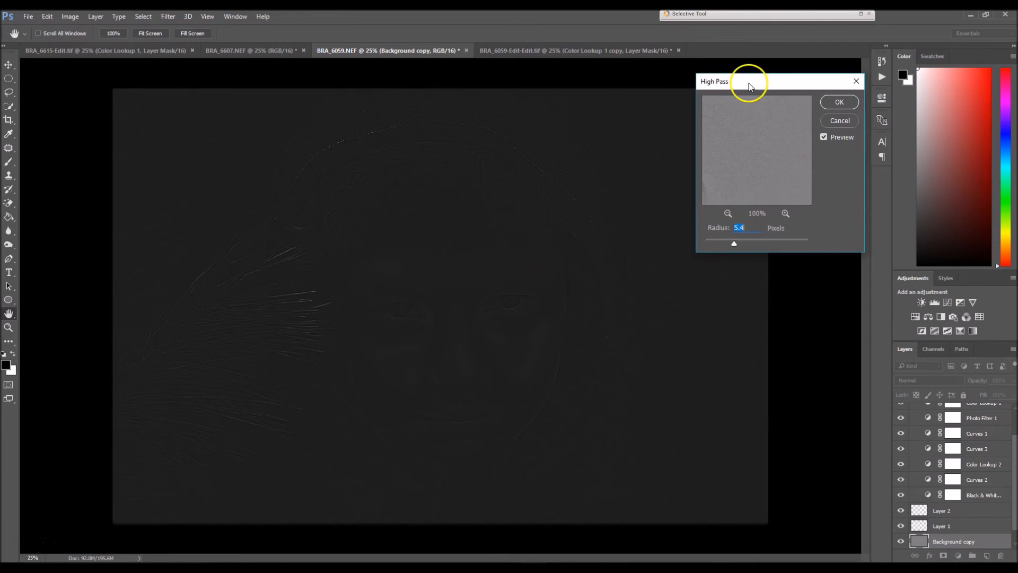
drag(734, 243, 702, 244)
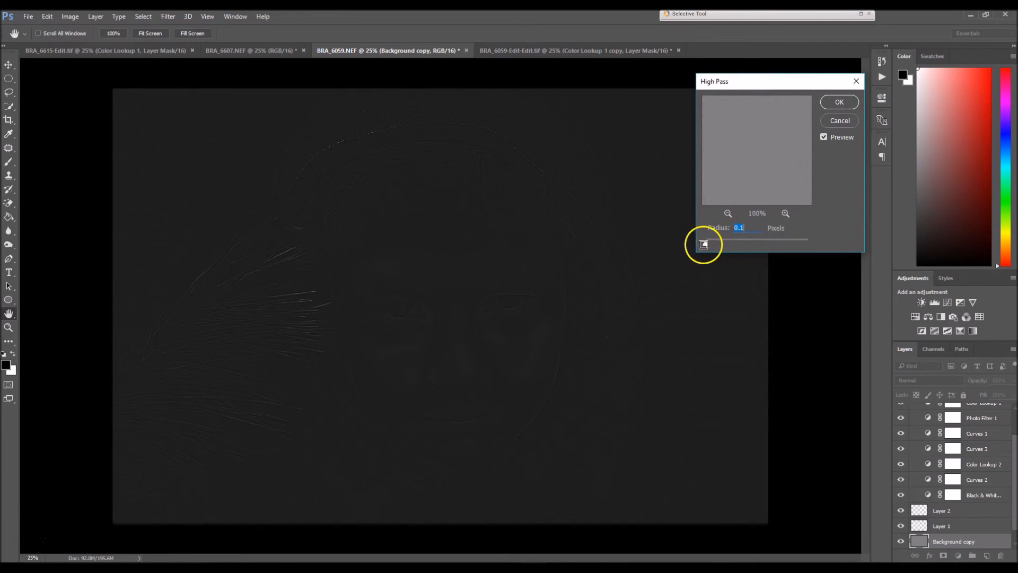
drag(704, 242, 719, 242)
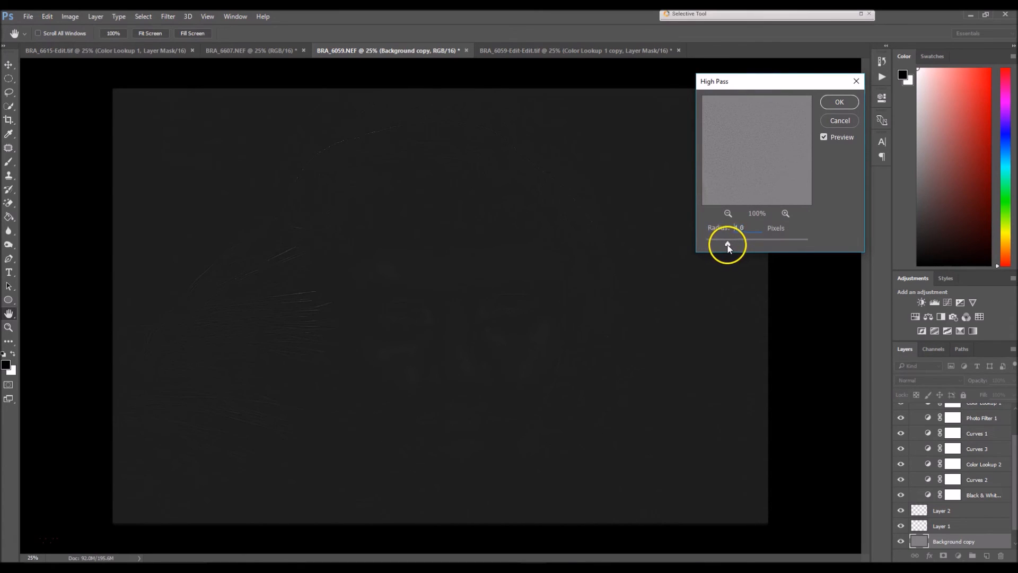
drag(727, 243, 732, 244)
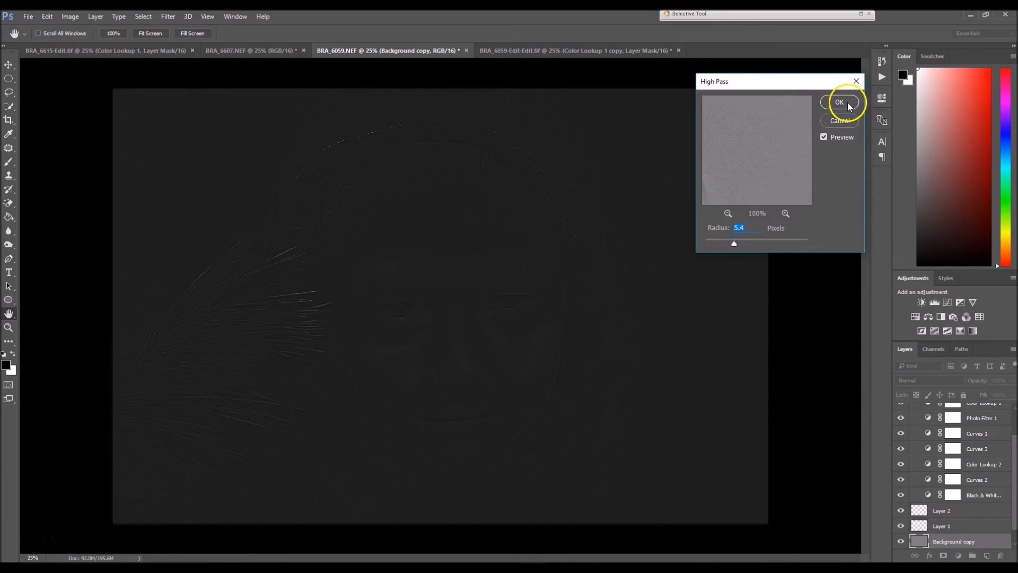
click(839, 102)
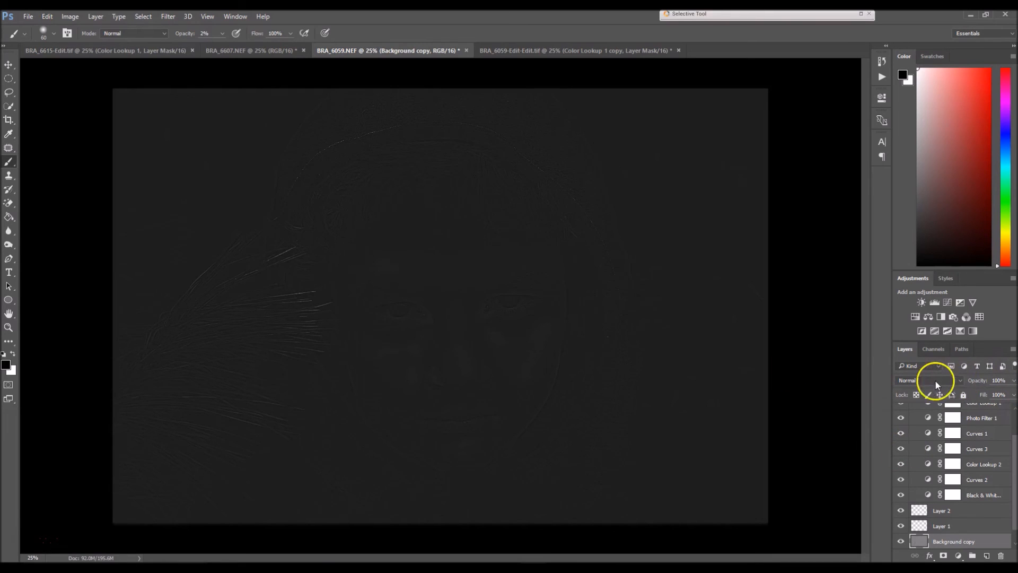
click(925, 379)
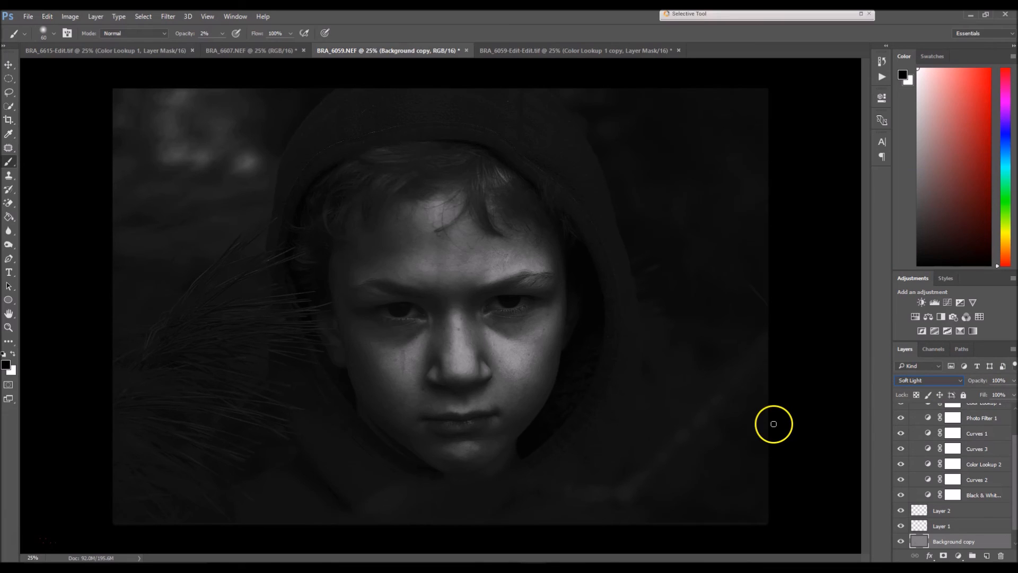
mouse_move(1010, 414)
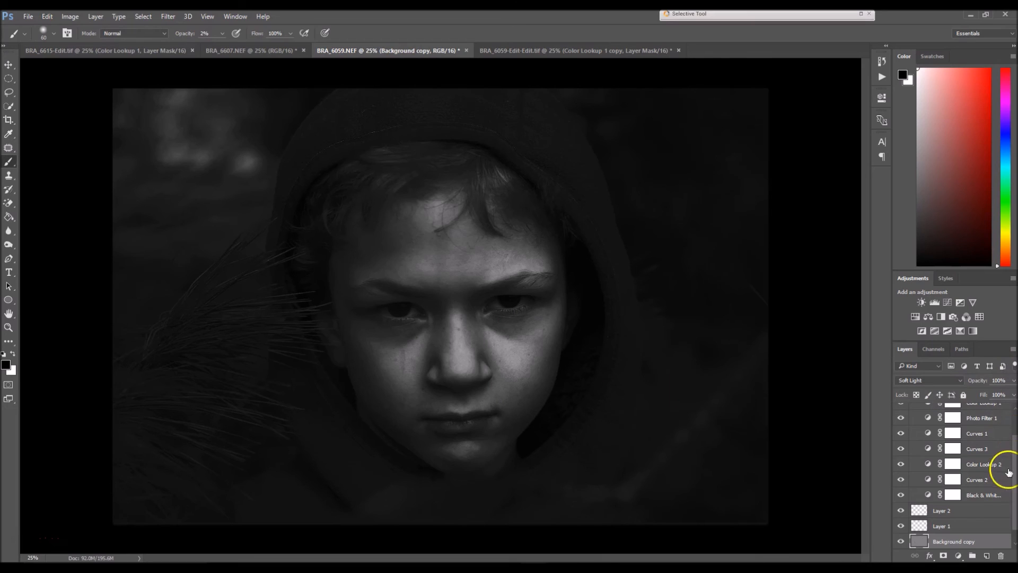
Add a new blank Layer 3 above the sharpened Background copy
scroll(down, 3)
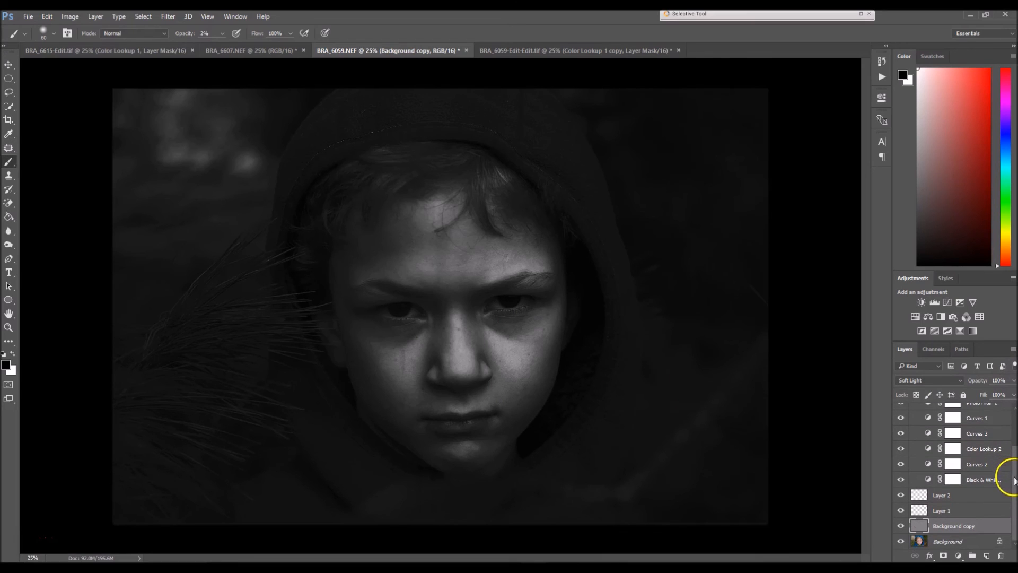
click(954, 526)
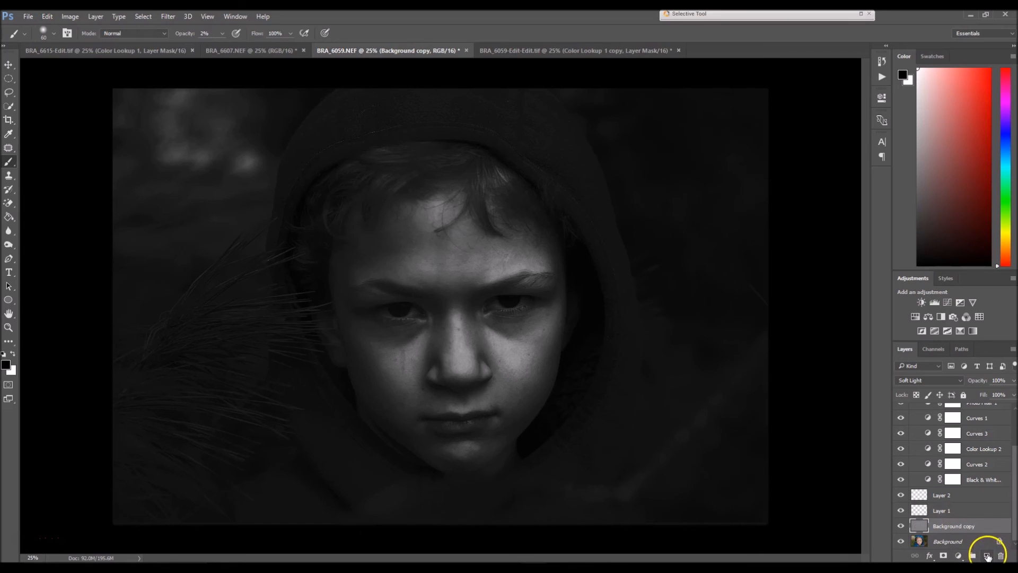
click(986, 555)
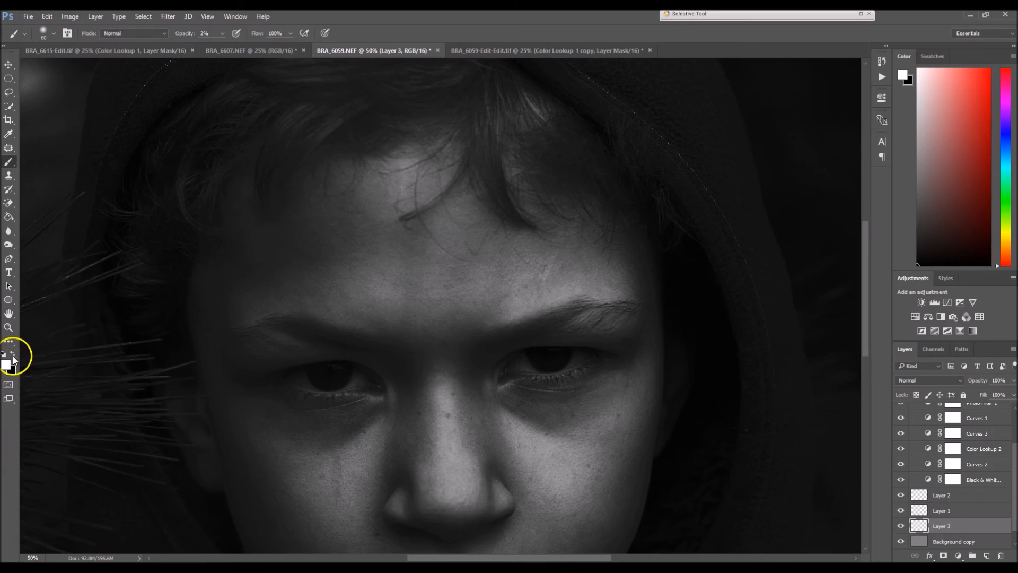
mouse_move(208, 28)
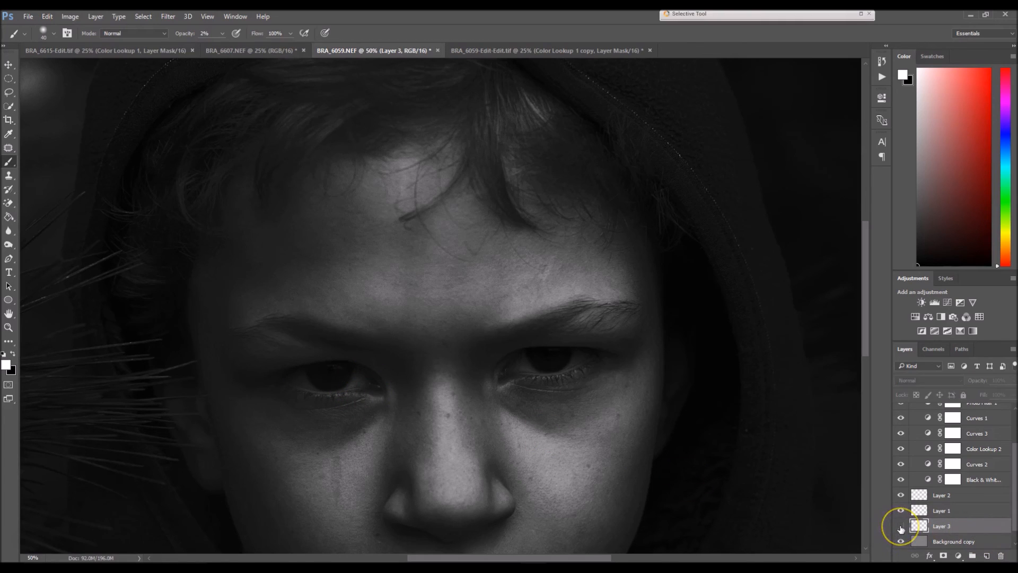
mouse_move(347, 369)
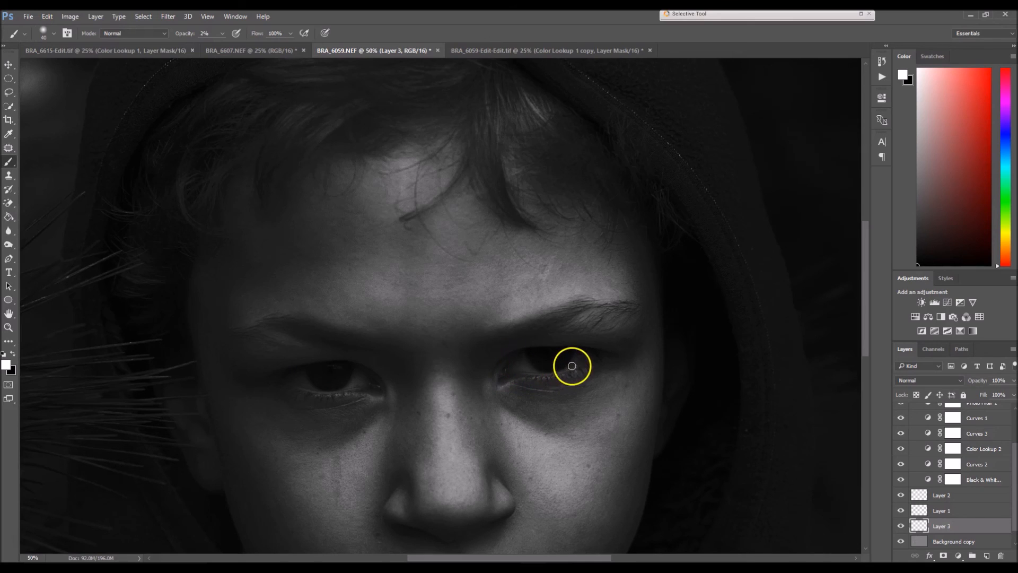
mouse_move(585, 355)
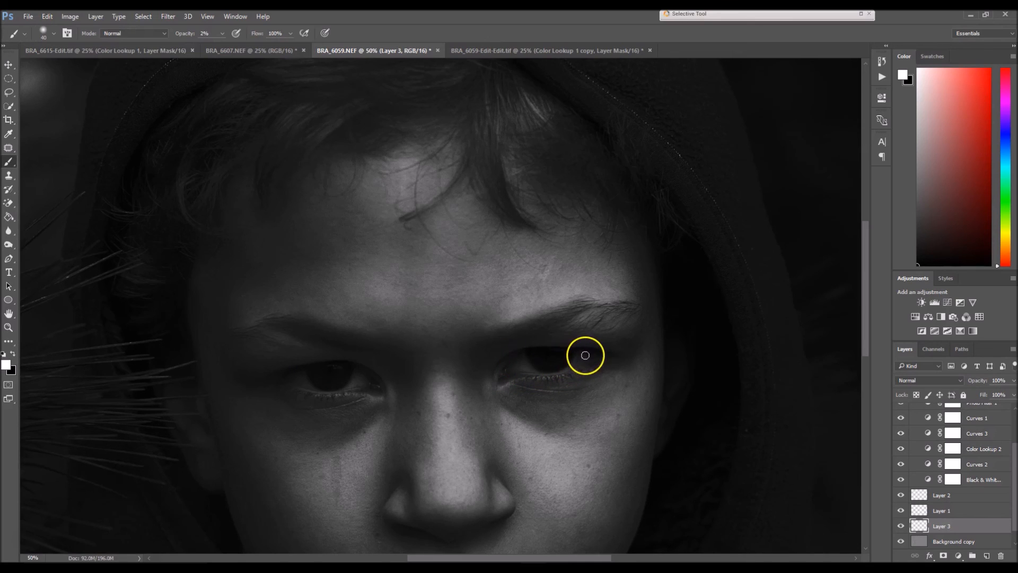
mouse_move(504, 370)
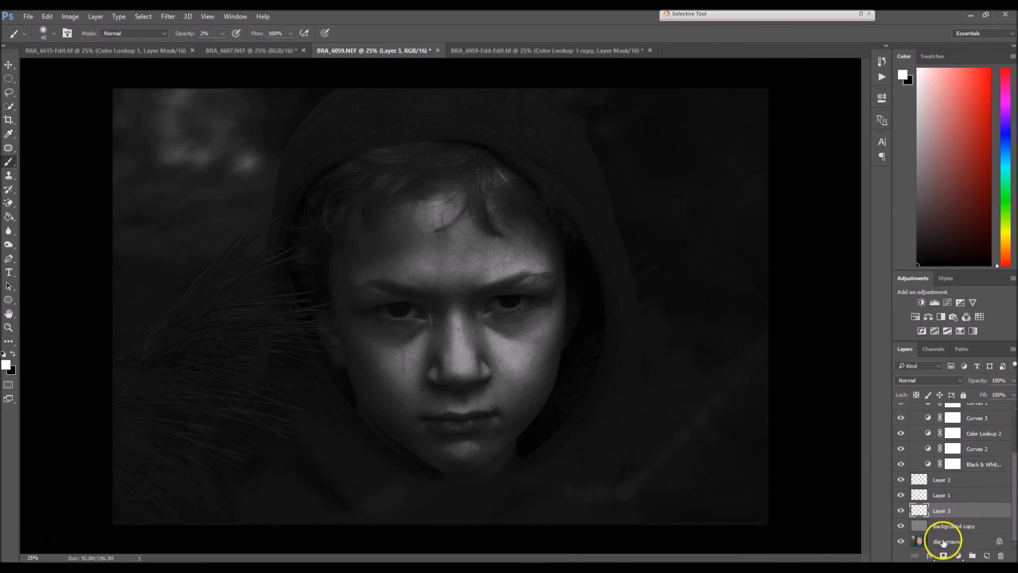
Show the History panel and bring up options on the bottom layer
click(881, 61)
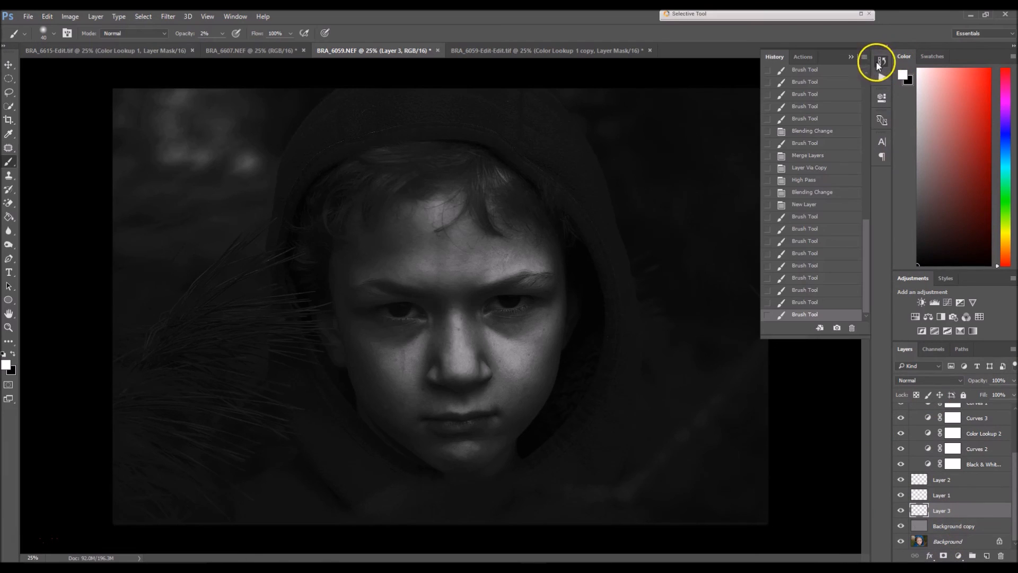
double_click(947, 541)
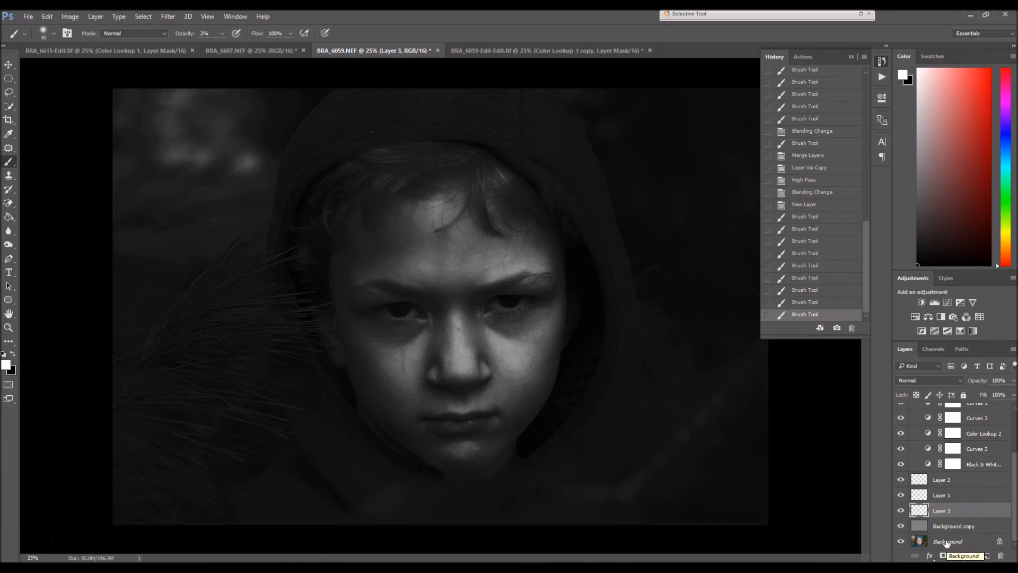
right_click(946, 541)
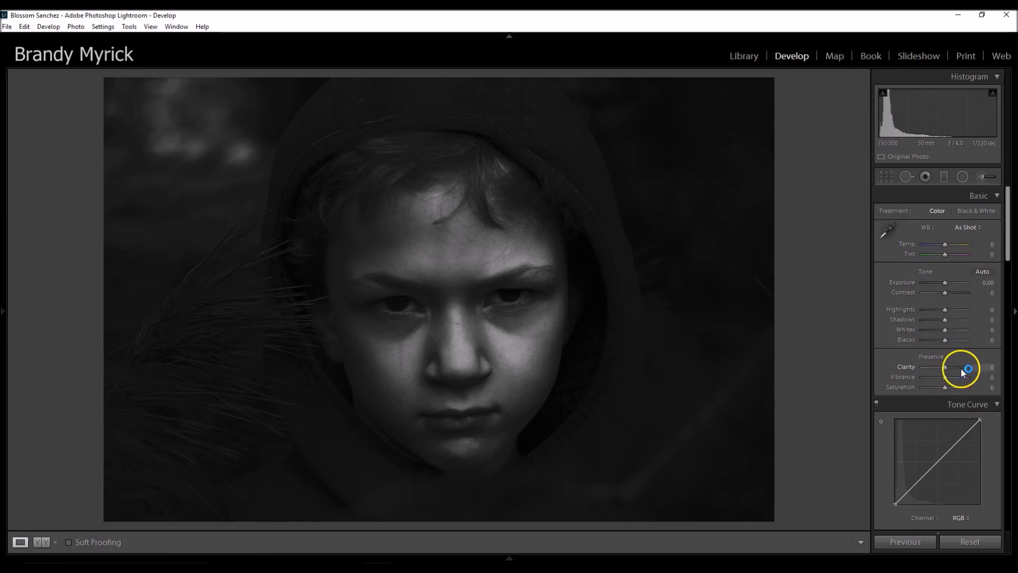
Raise Clarity in the Basic panel from about +19 to +29
drag(941, 366, 954, 367)
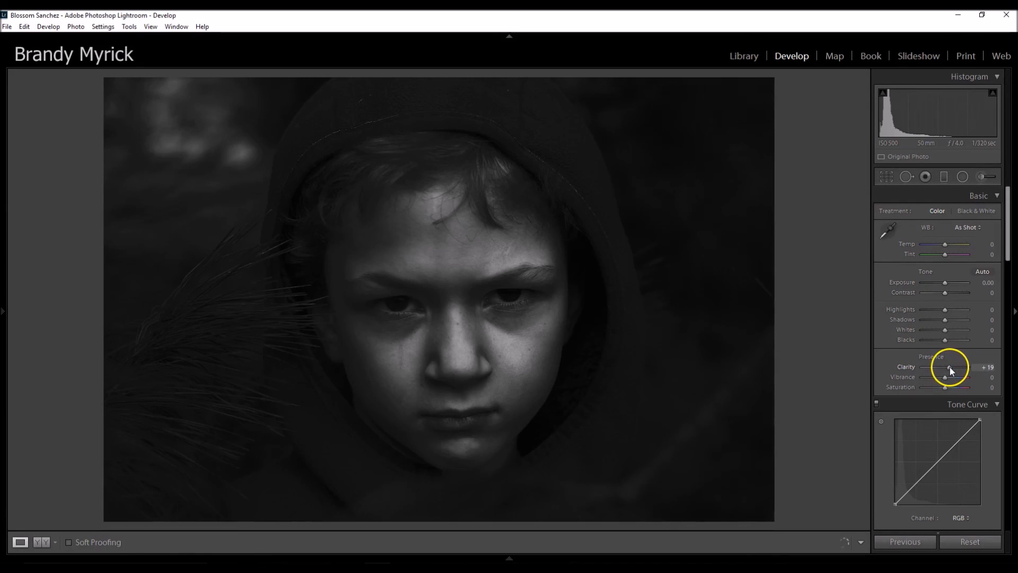
drag(943, 377, 954, 377)
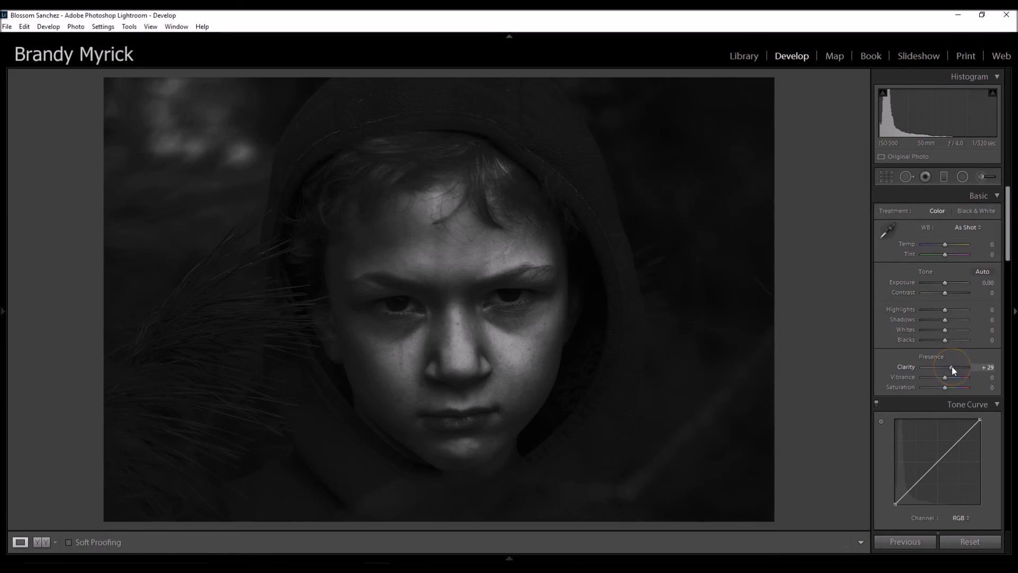